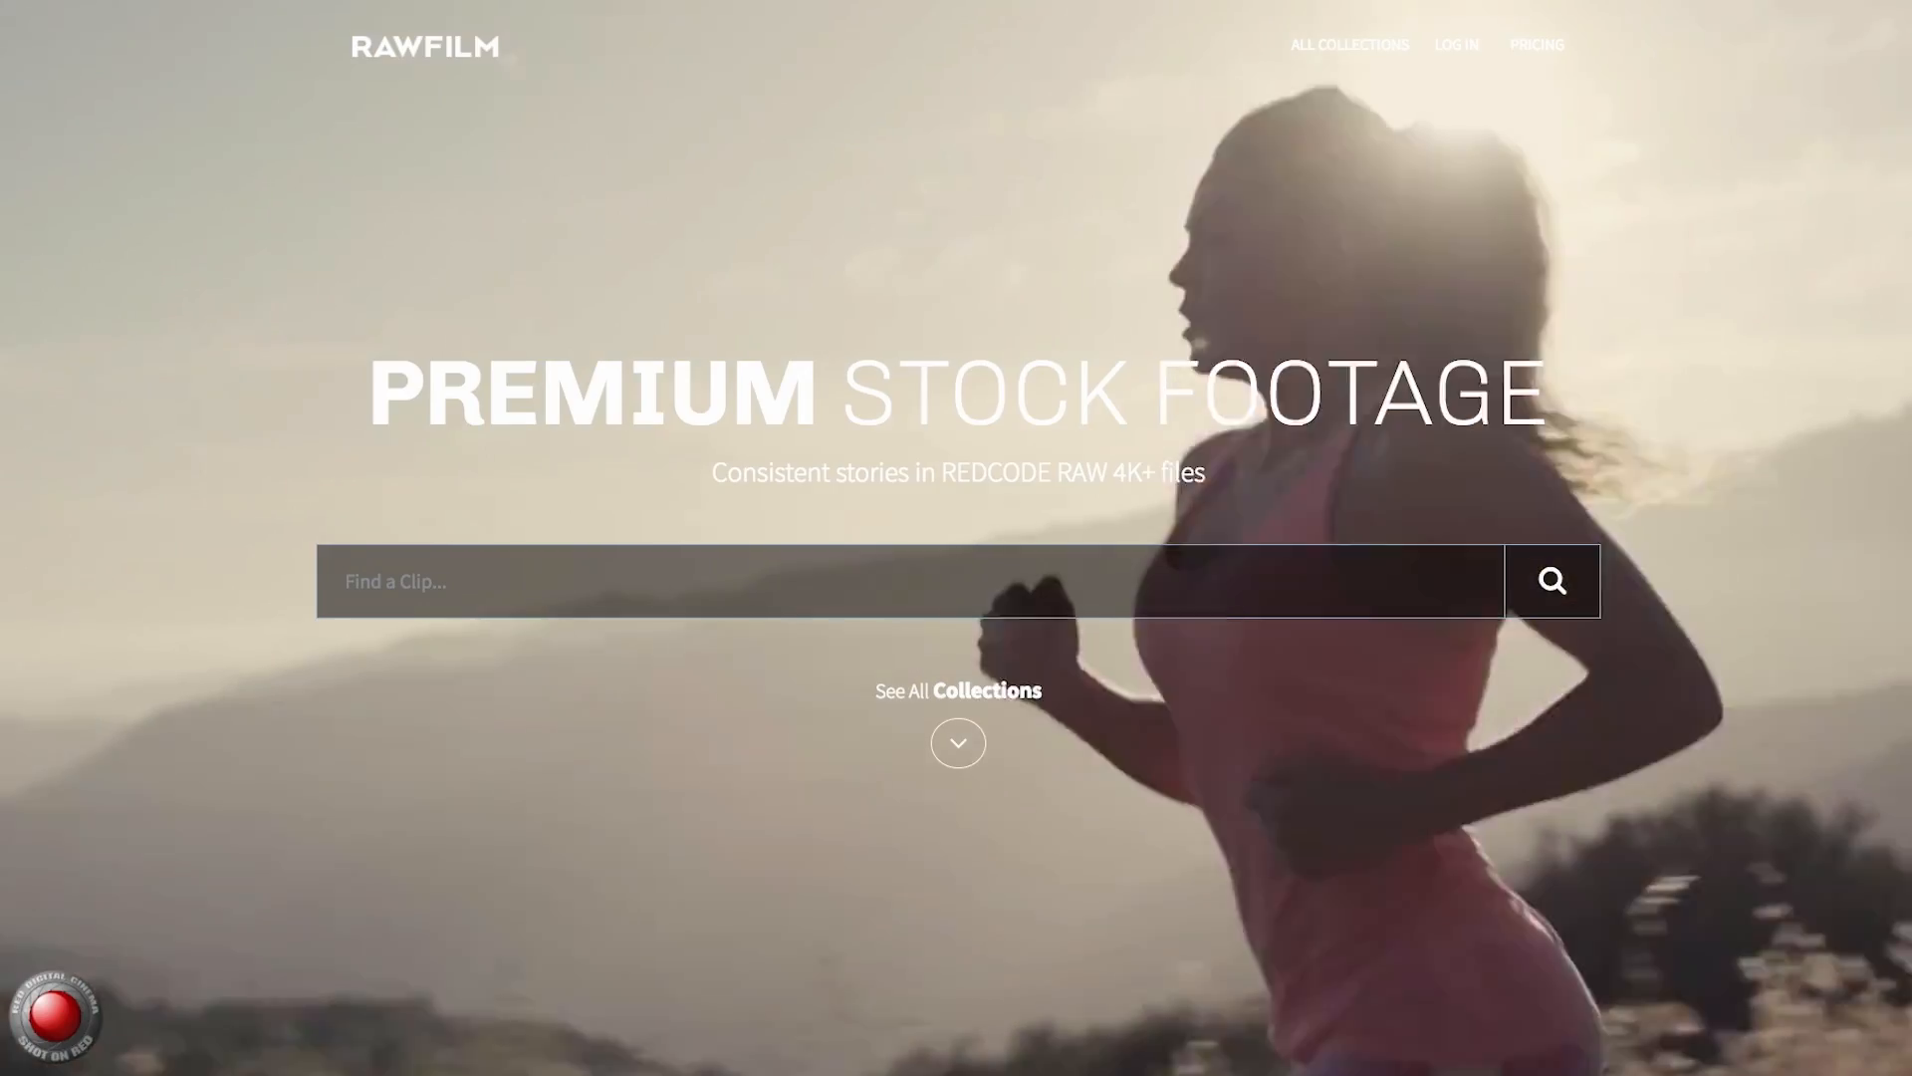
- Trim the clip's end at 01:00:03:13 on the Edit page and return to the Color page
scroll(down, 3)
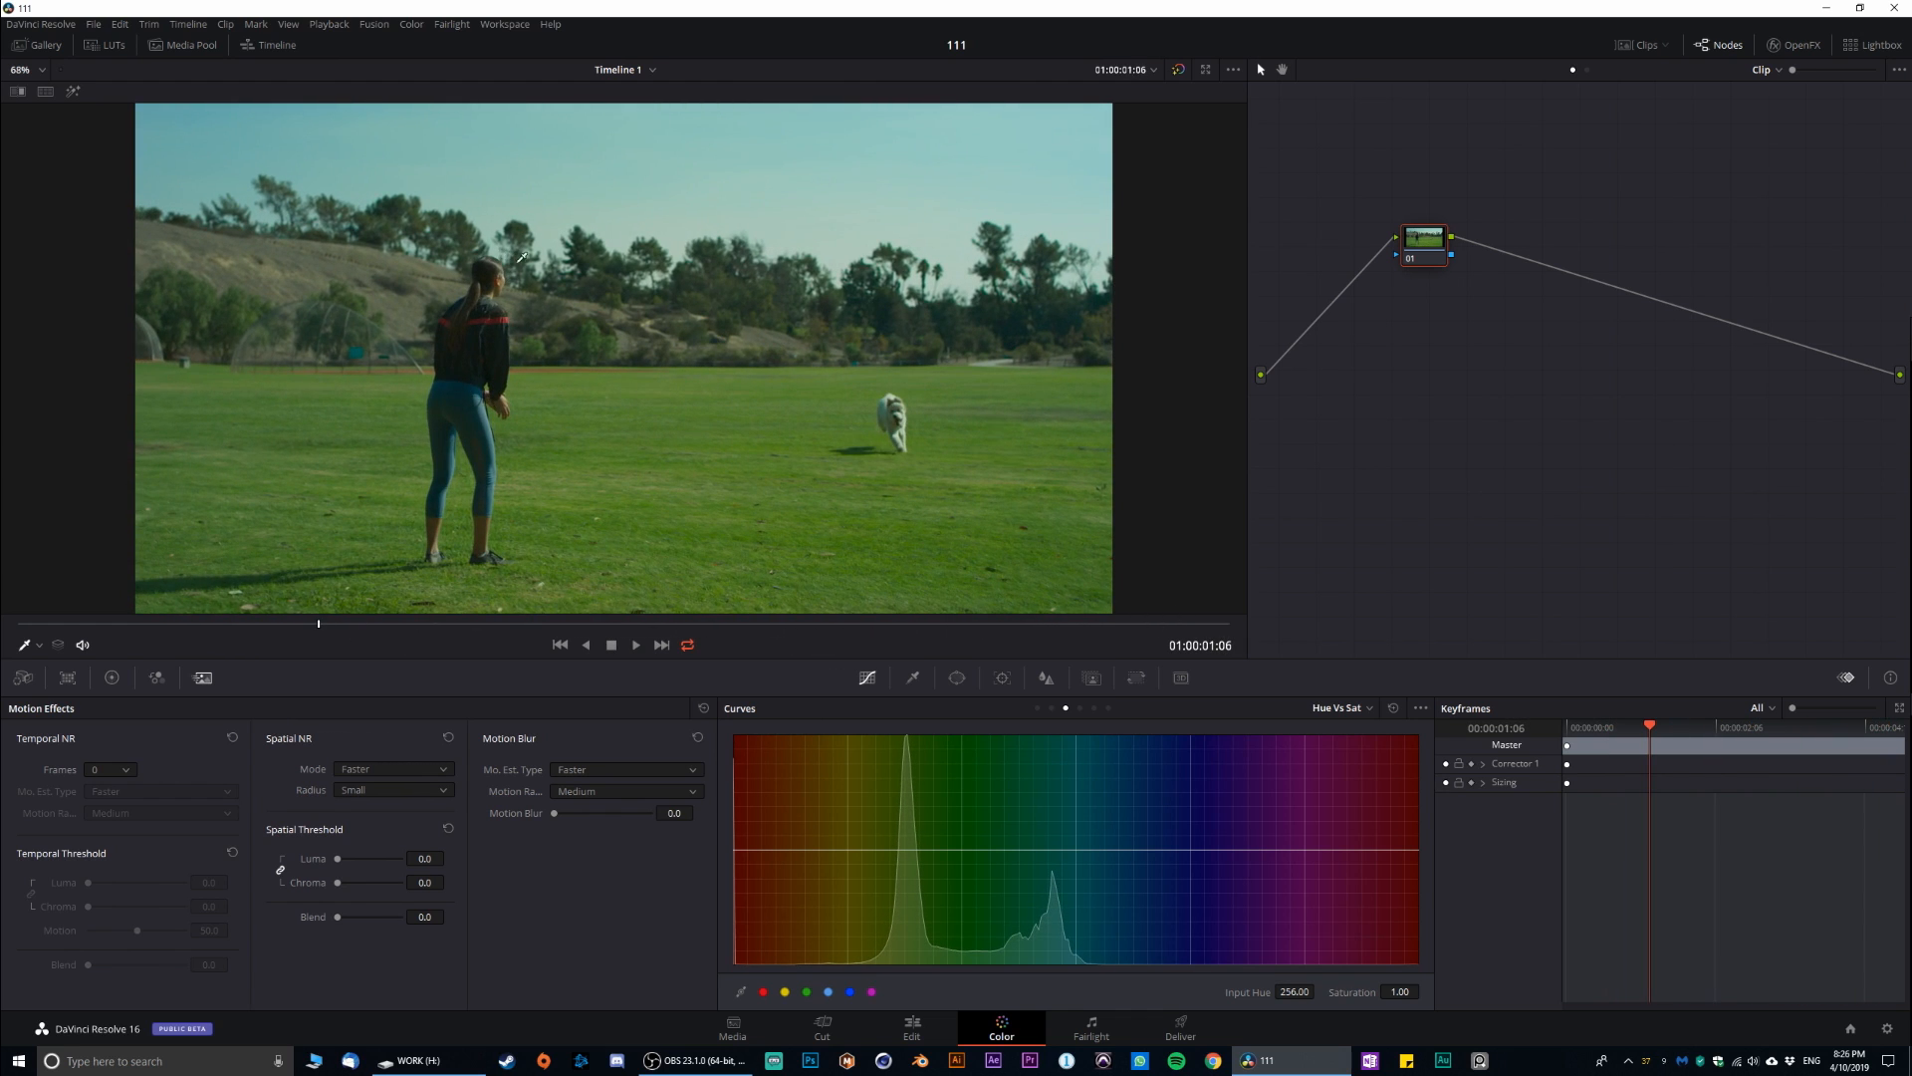
mouse_move(863, 367)
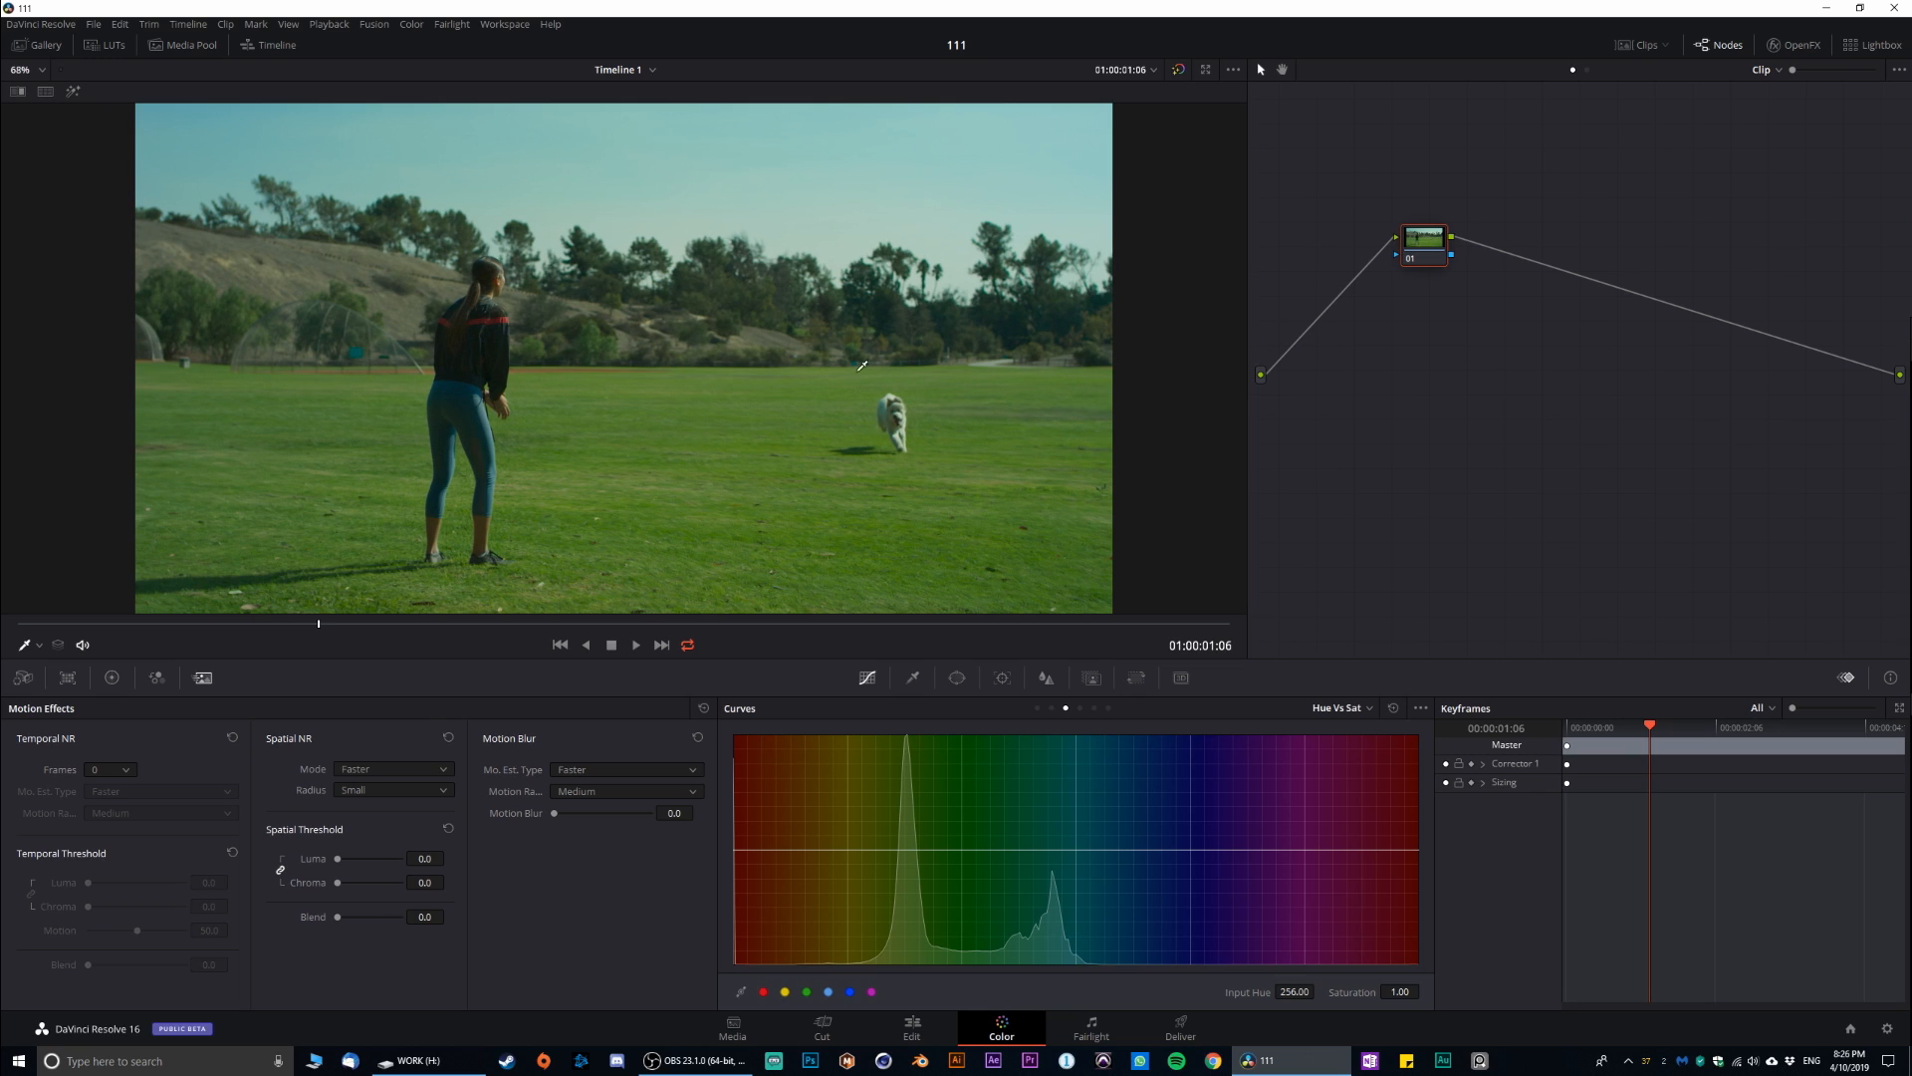
mouse_move(396, 631)
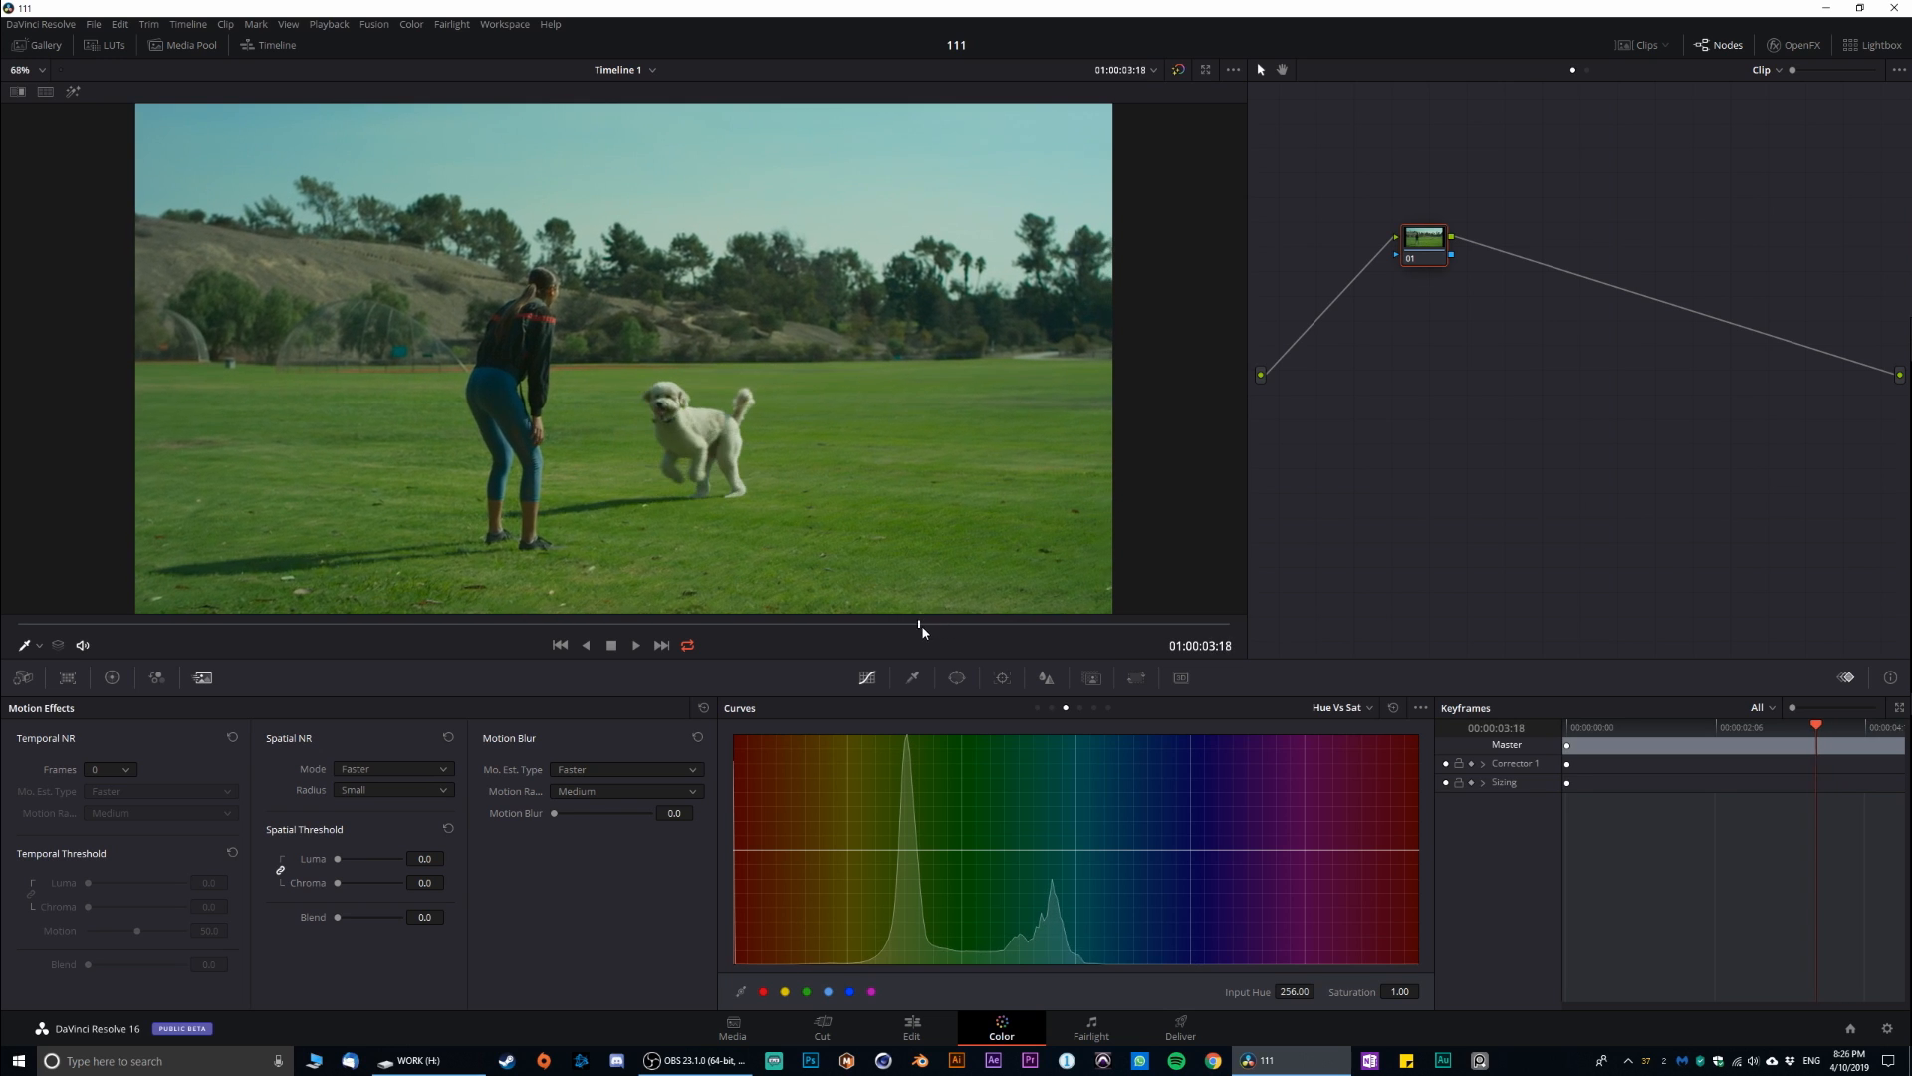
click(913, 1030)
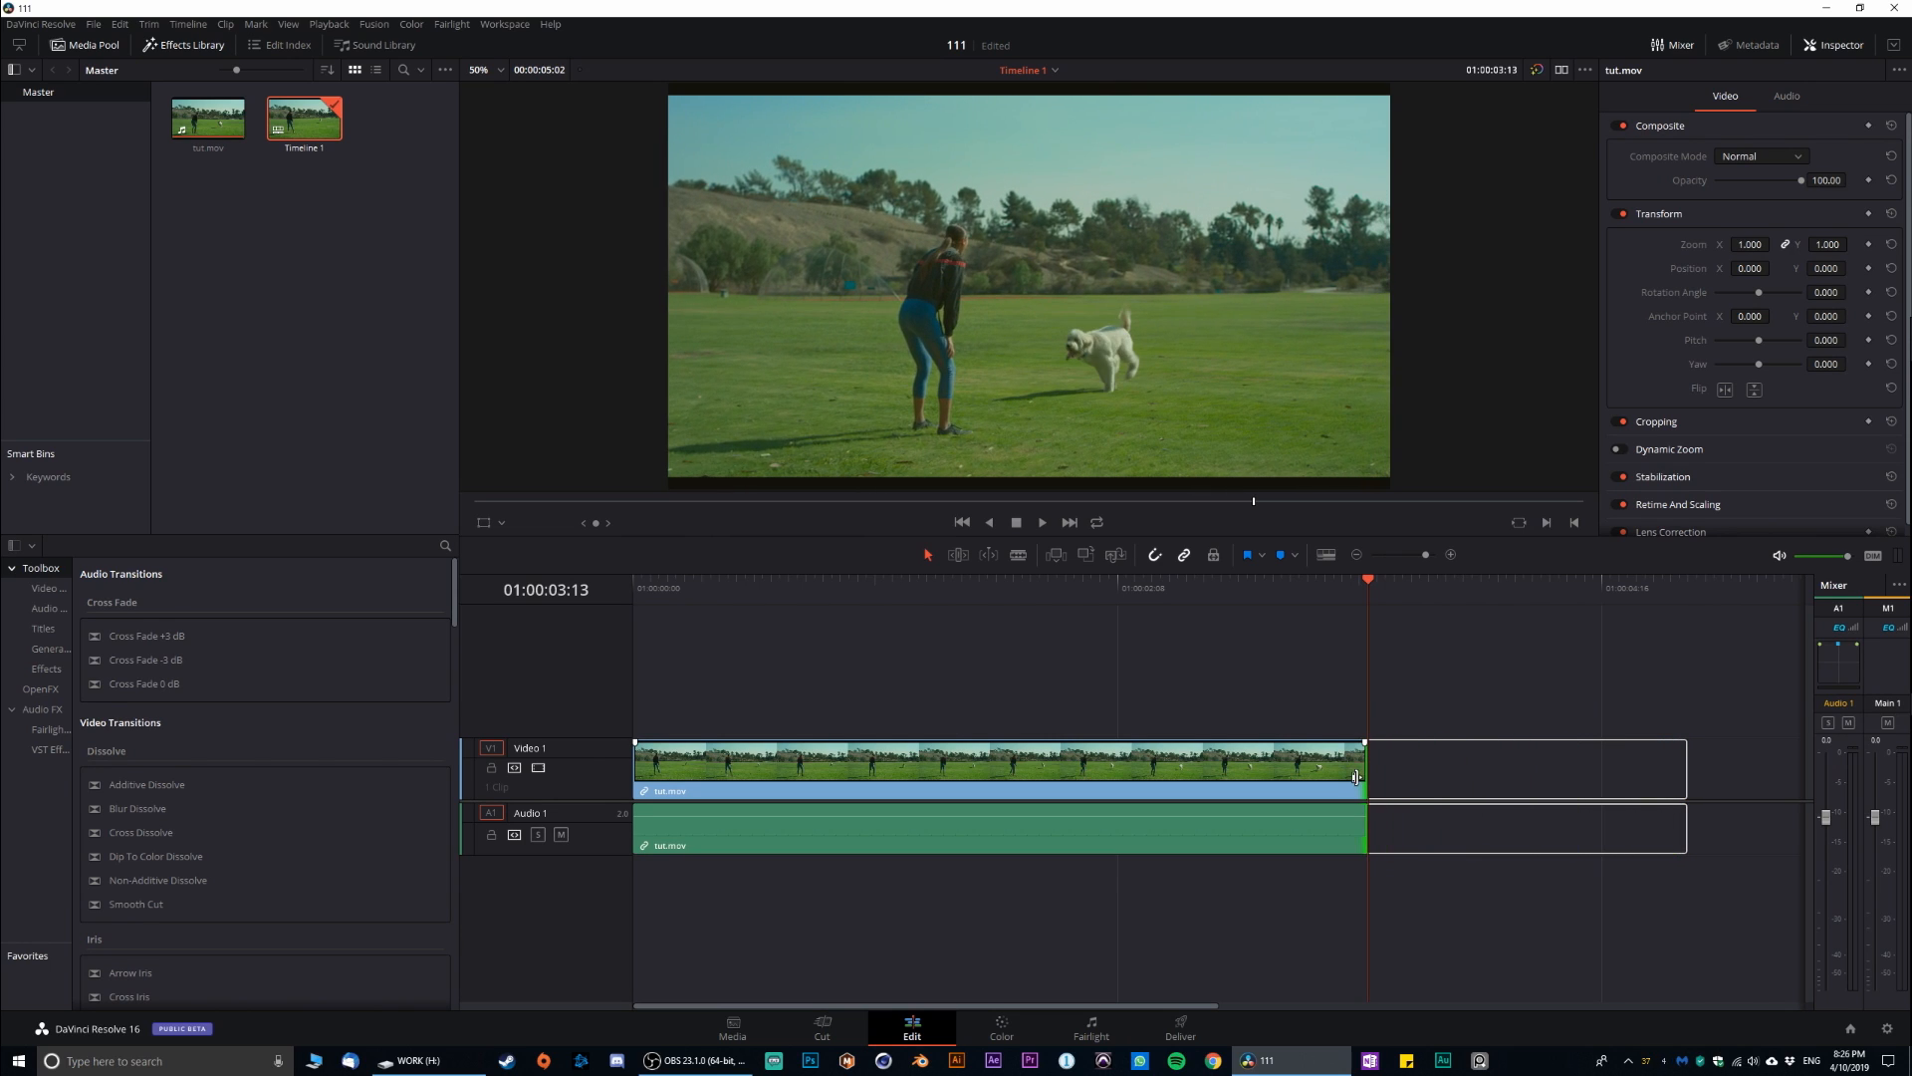
click(1000, 1032)
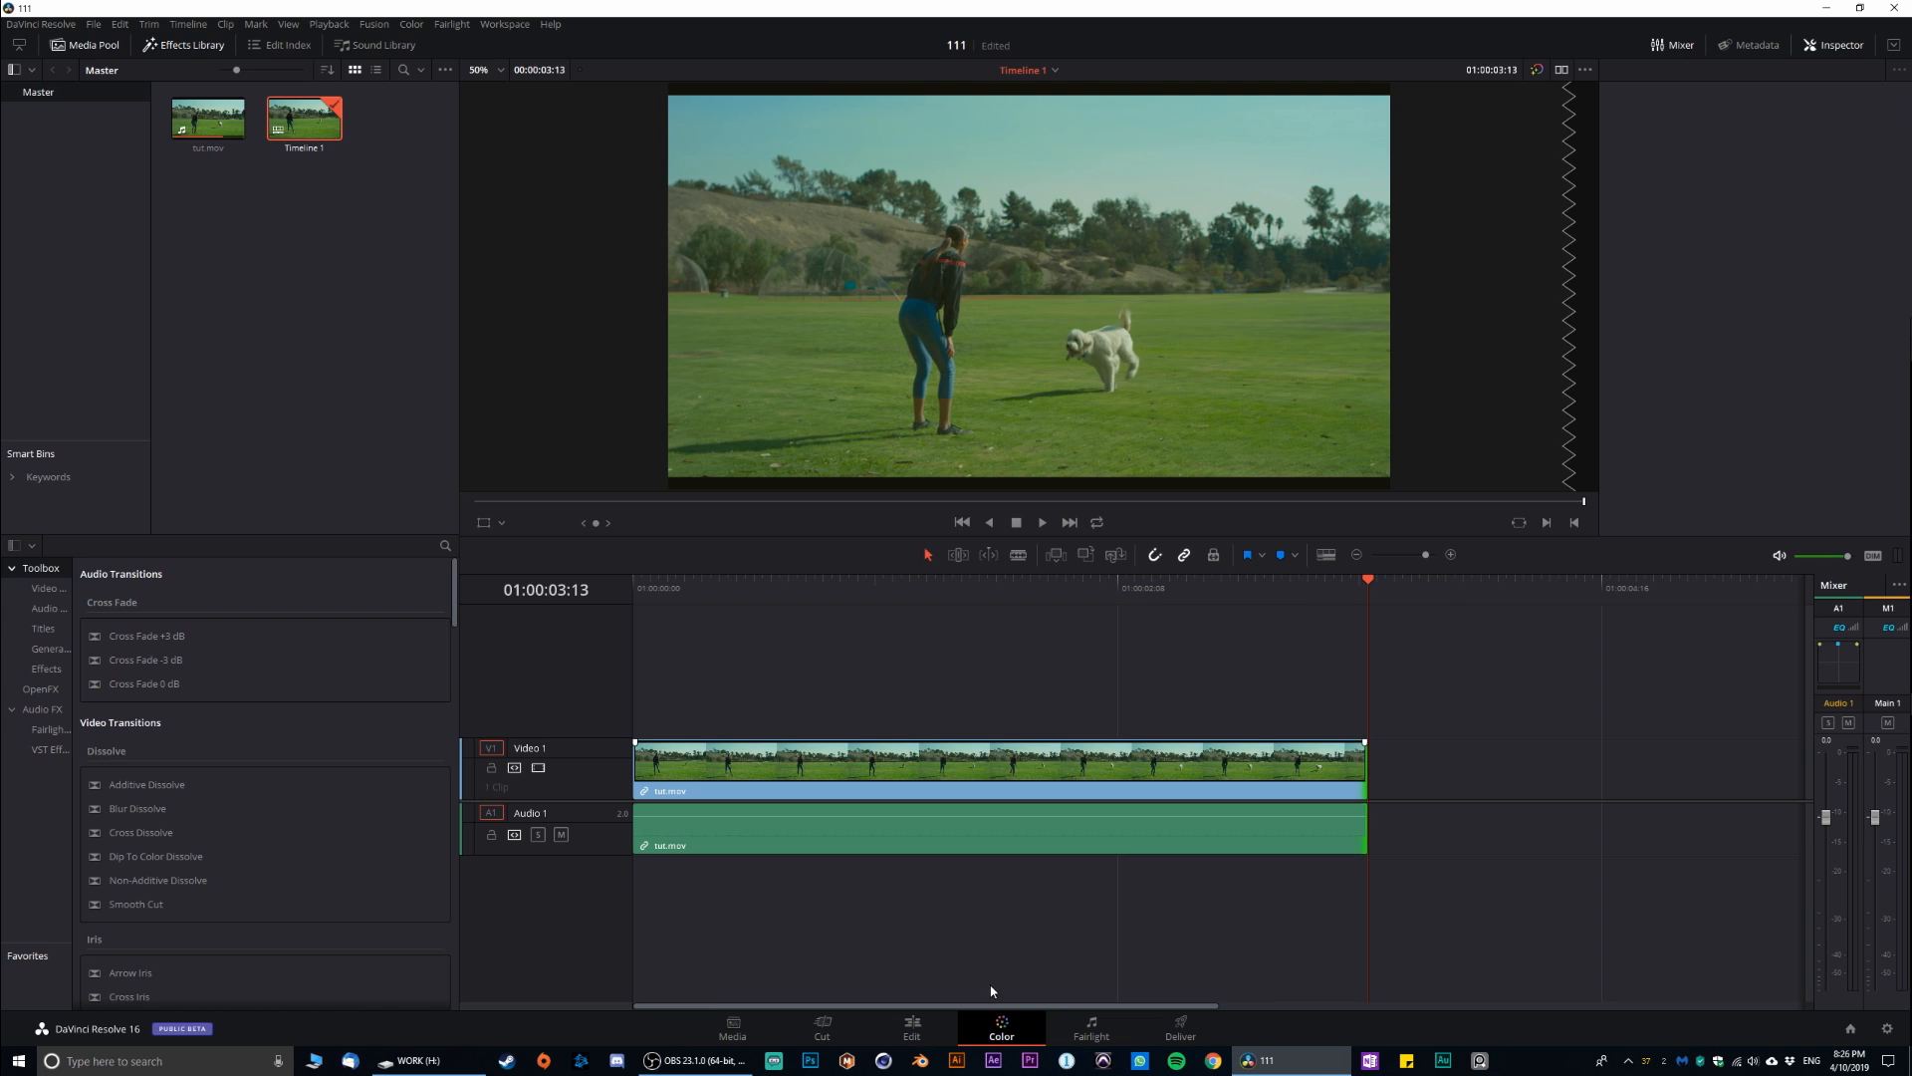
click(1000, 1030)
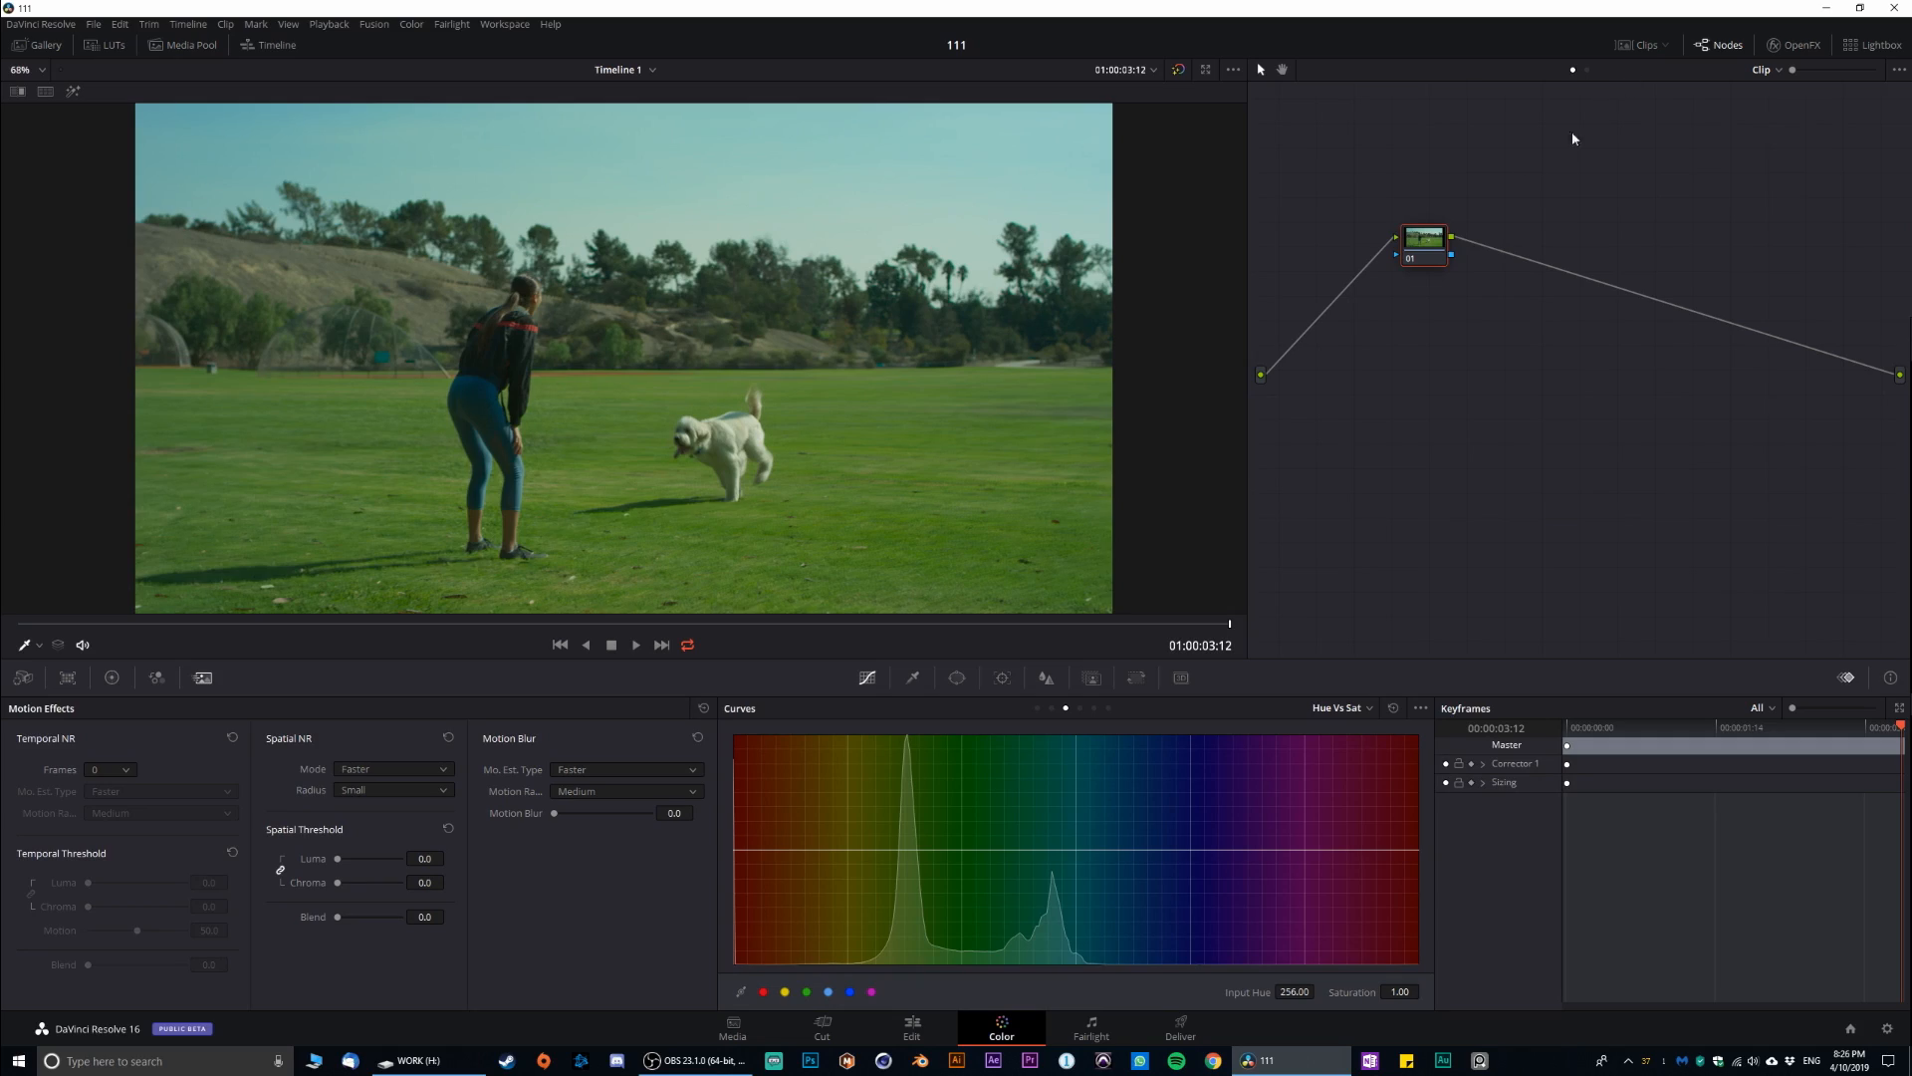
- Place a serial node labeled 'Tracking' after the first and scrub back to 01:00:01:16
drag(1424, 237, 1330, 347)
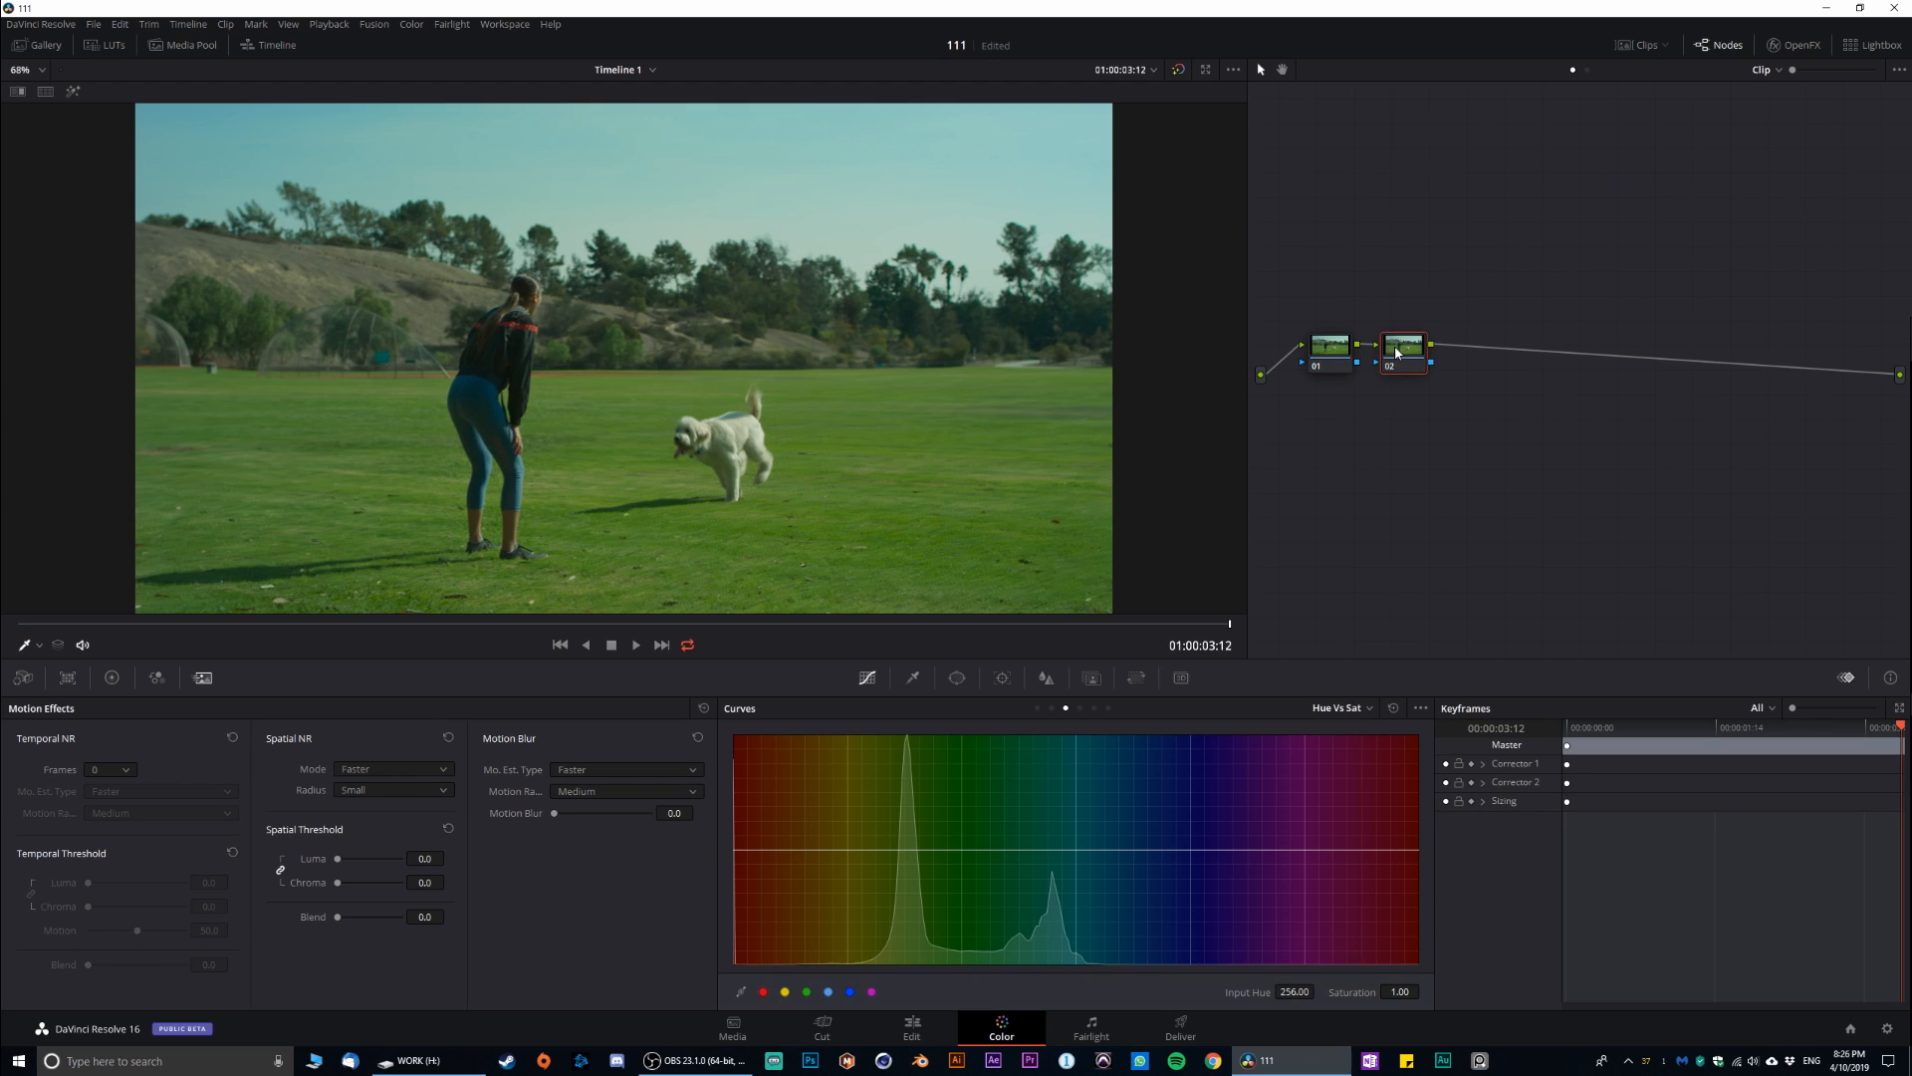
drag(1402, 347, 1470, 347)
text(Tracking)
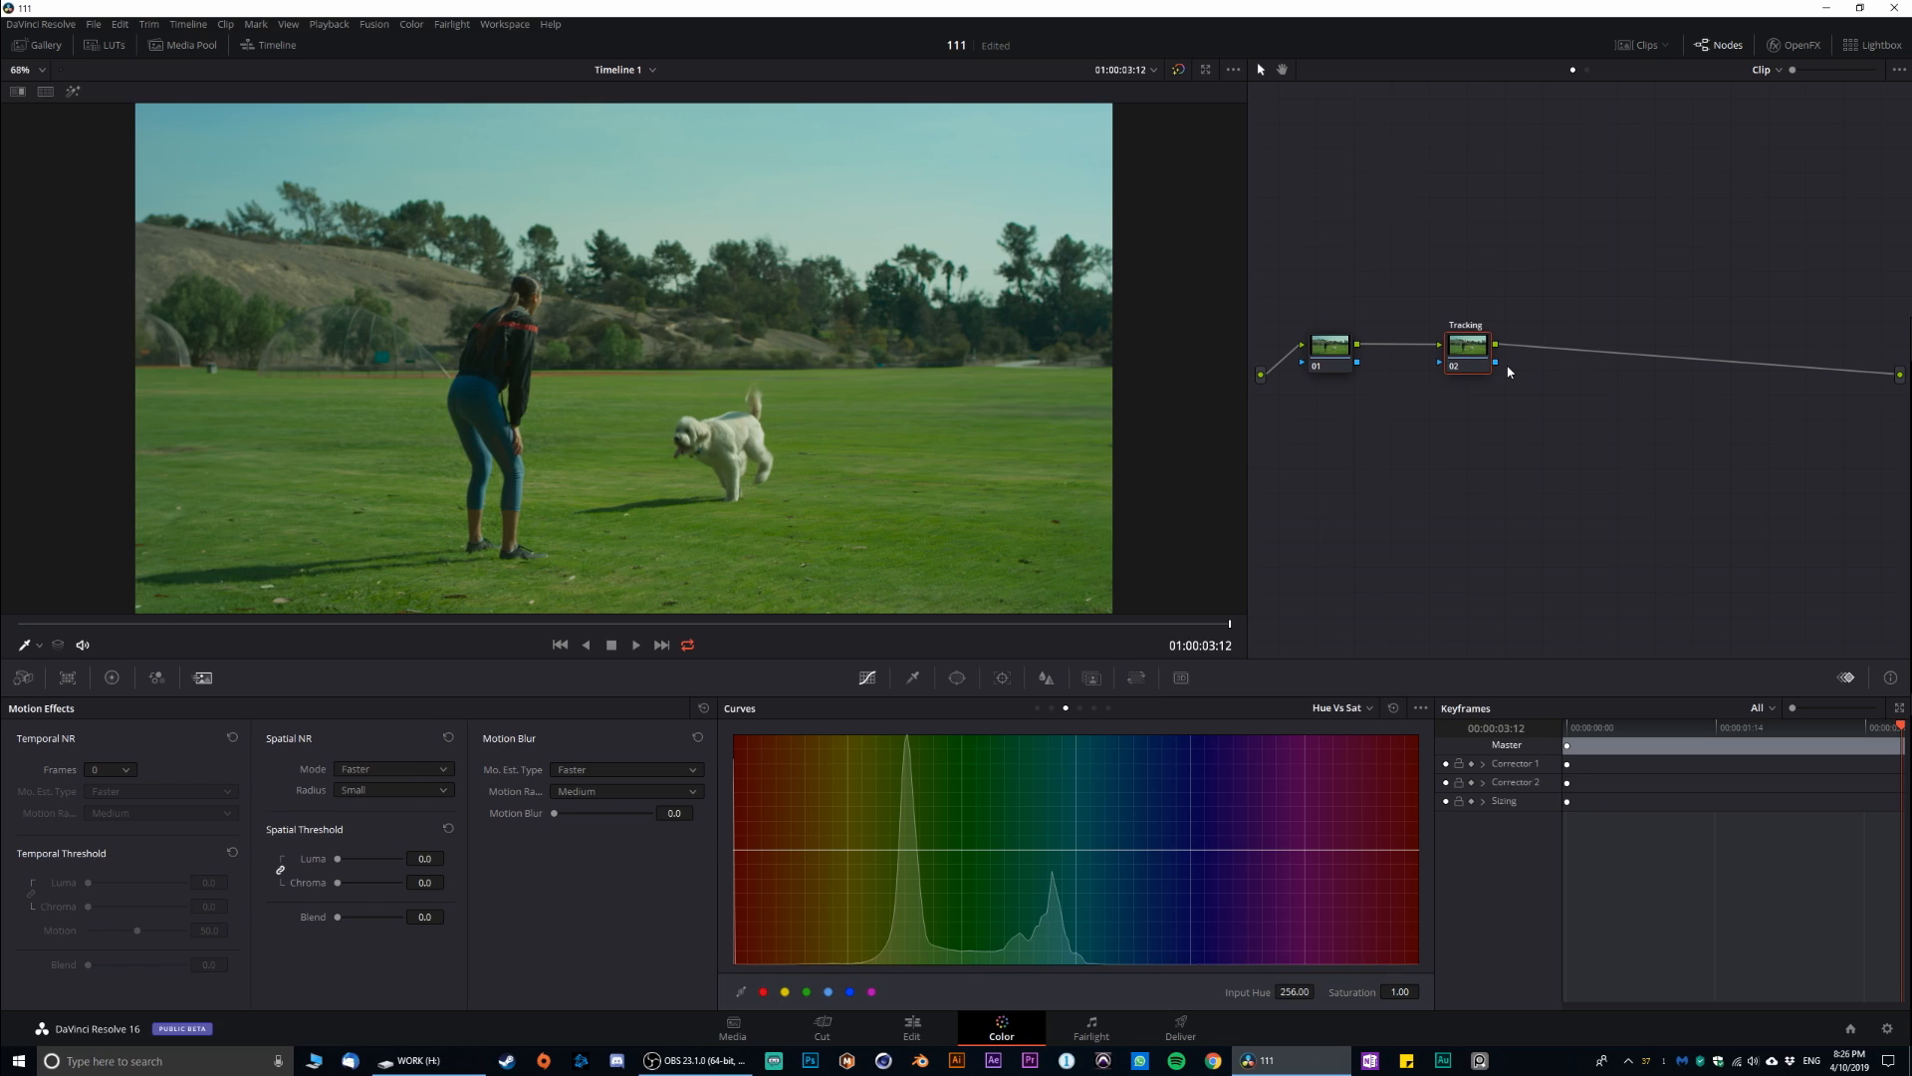
drag(1469, 345, 1448, 337)
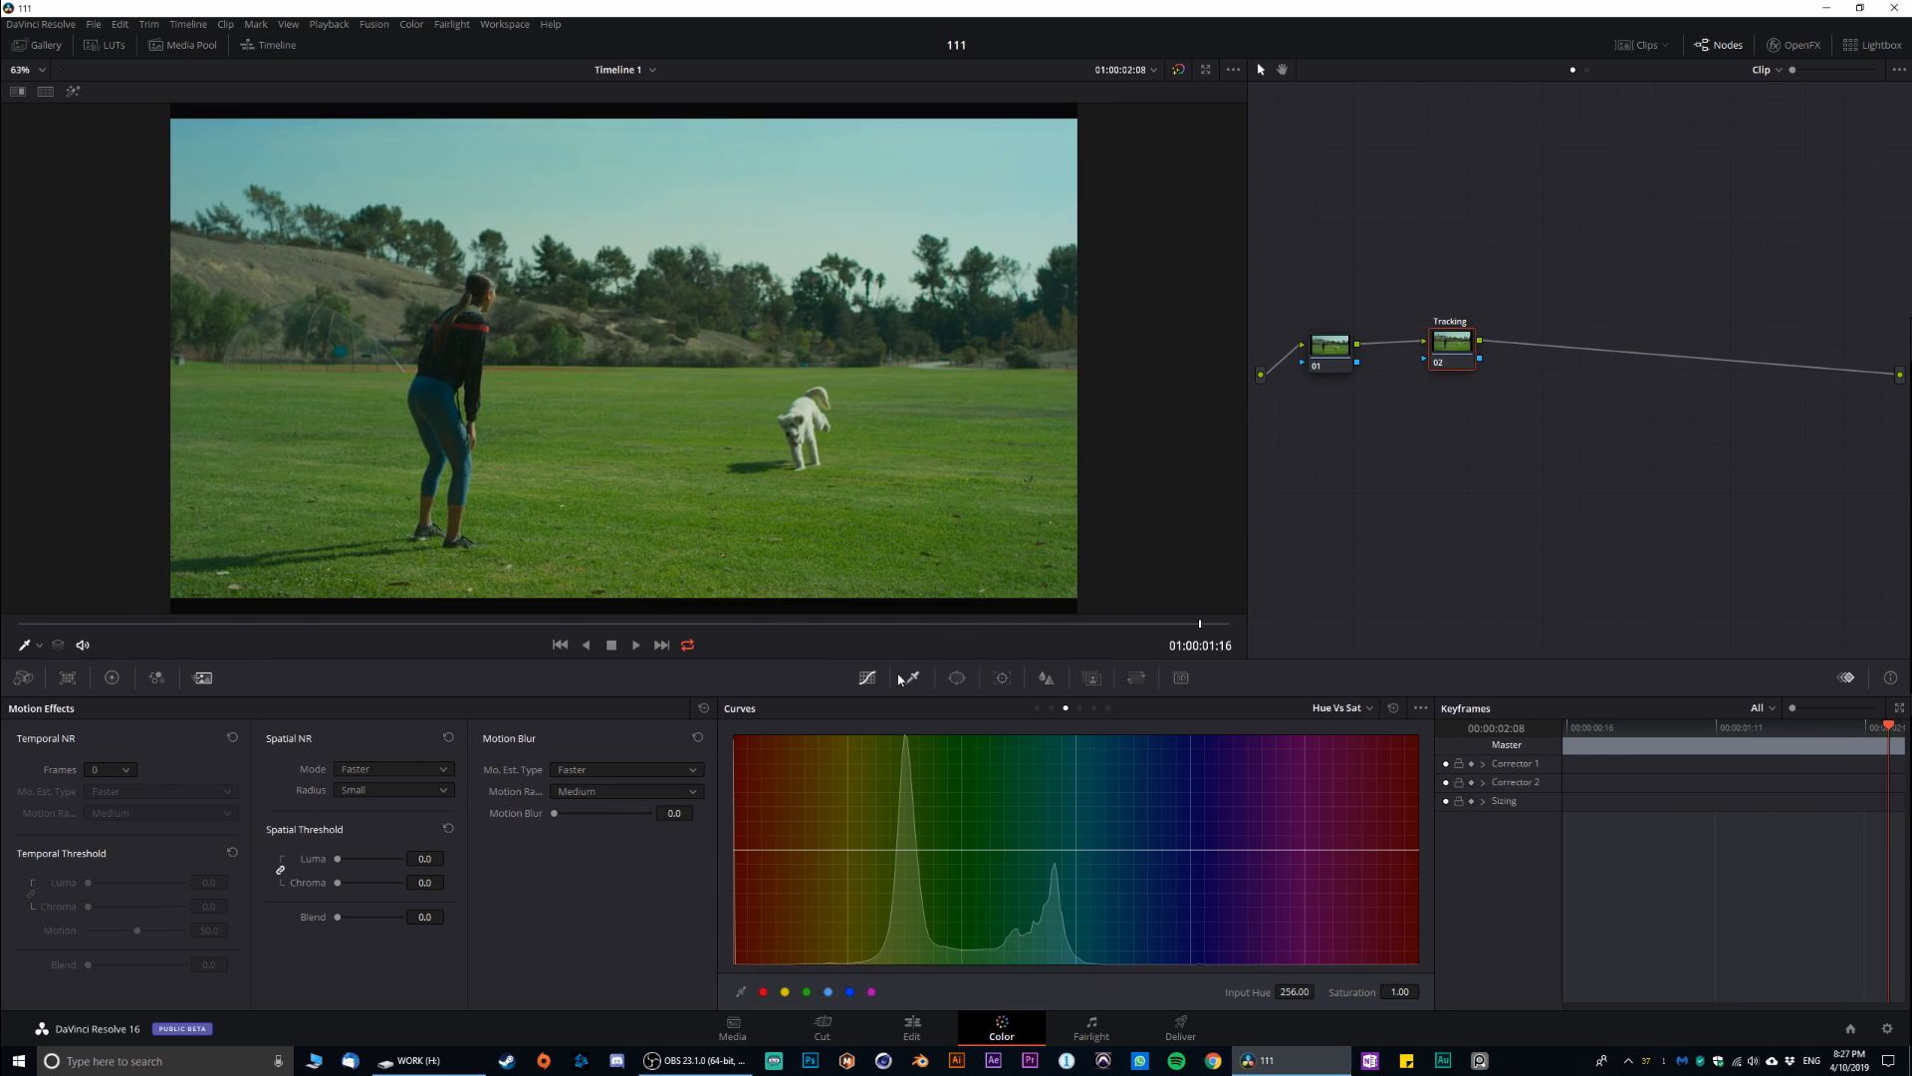
- Draw a freehand Curve window around the dog and bring up the Tracker palette
click(956, 678)
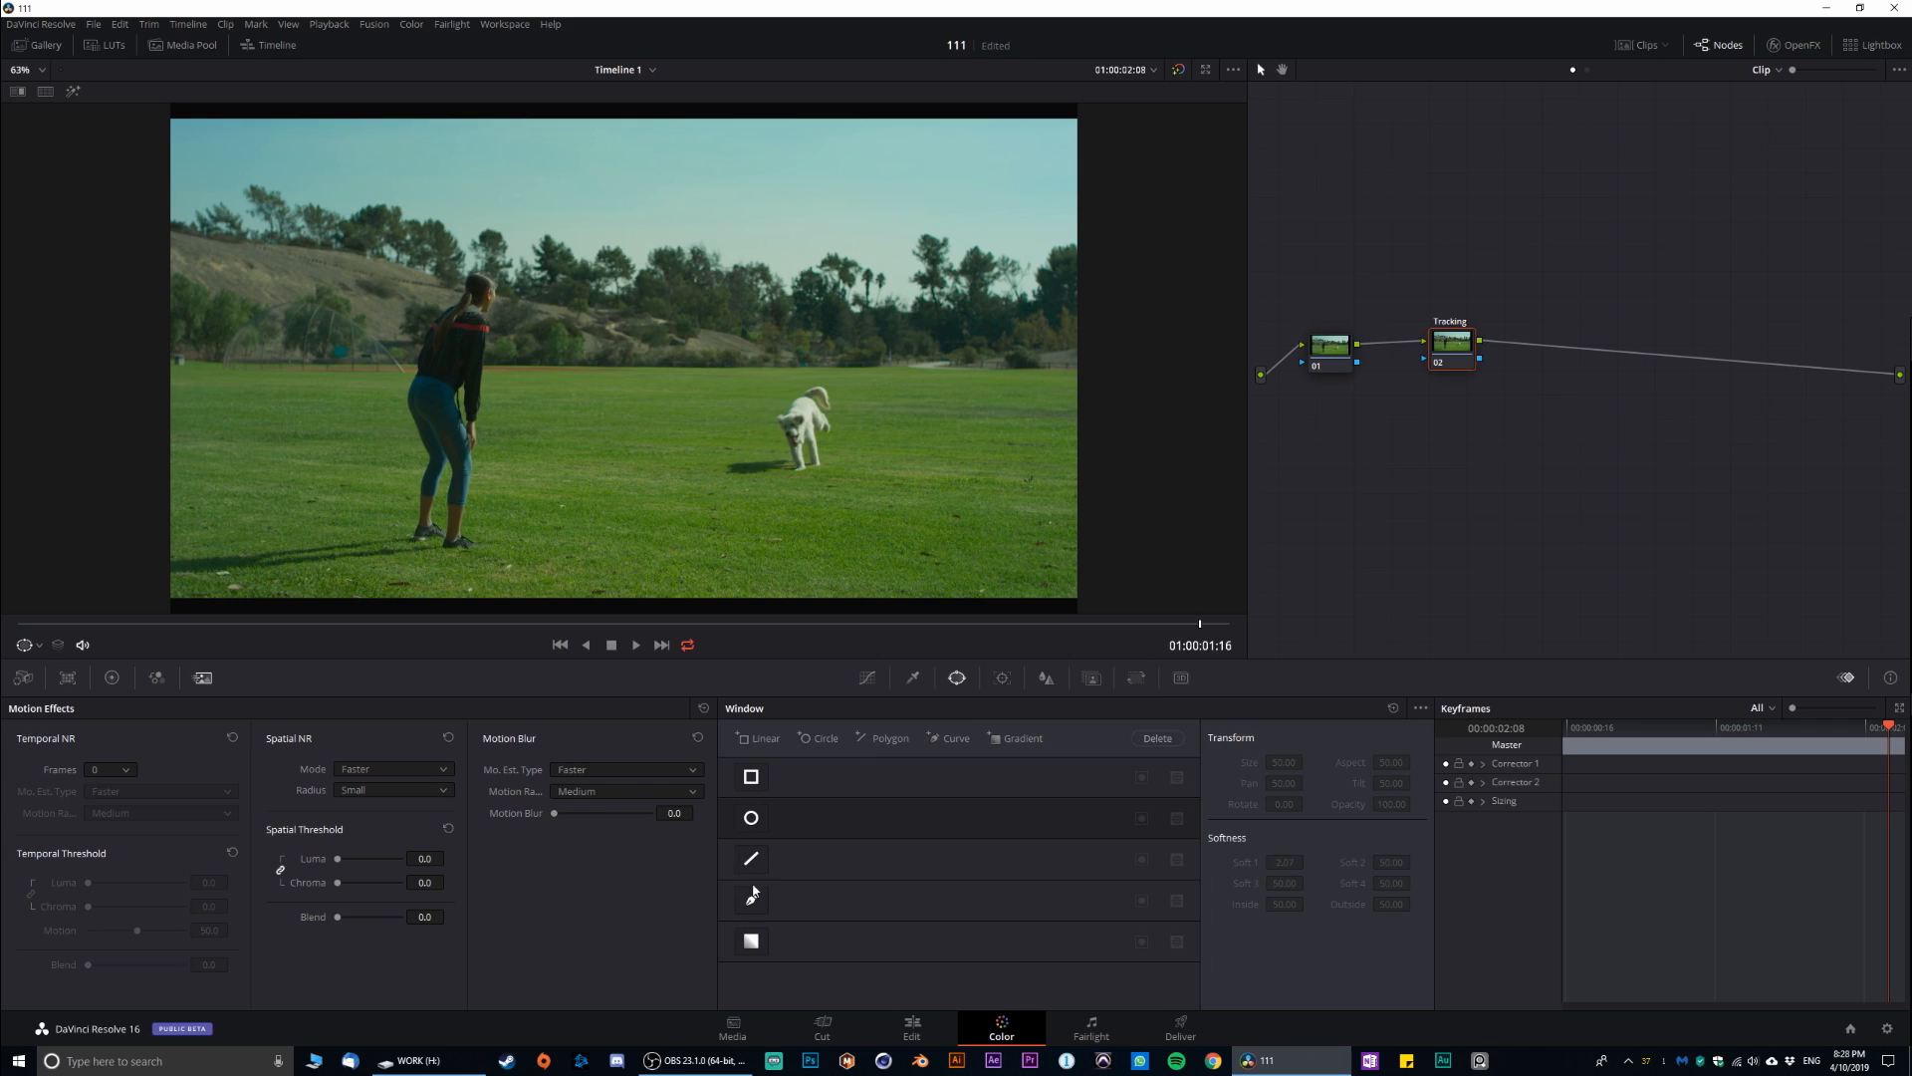
click(751, 898)
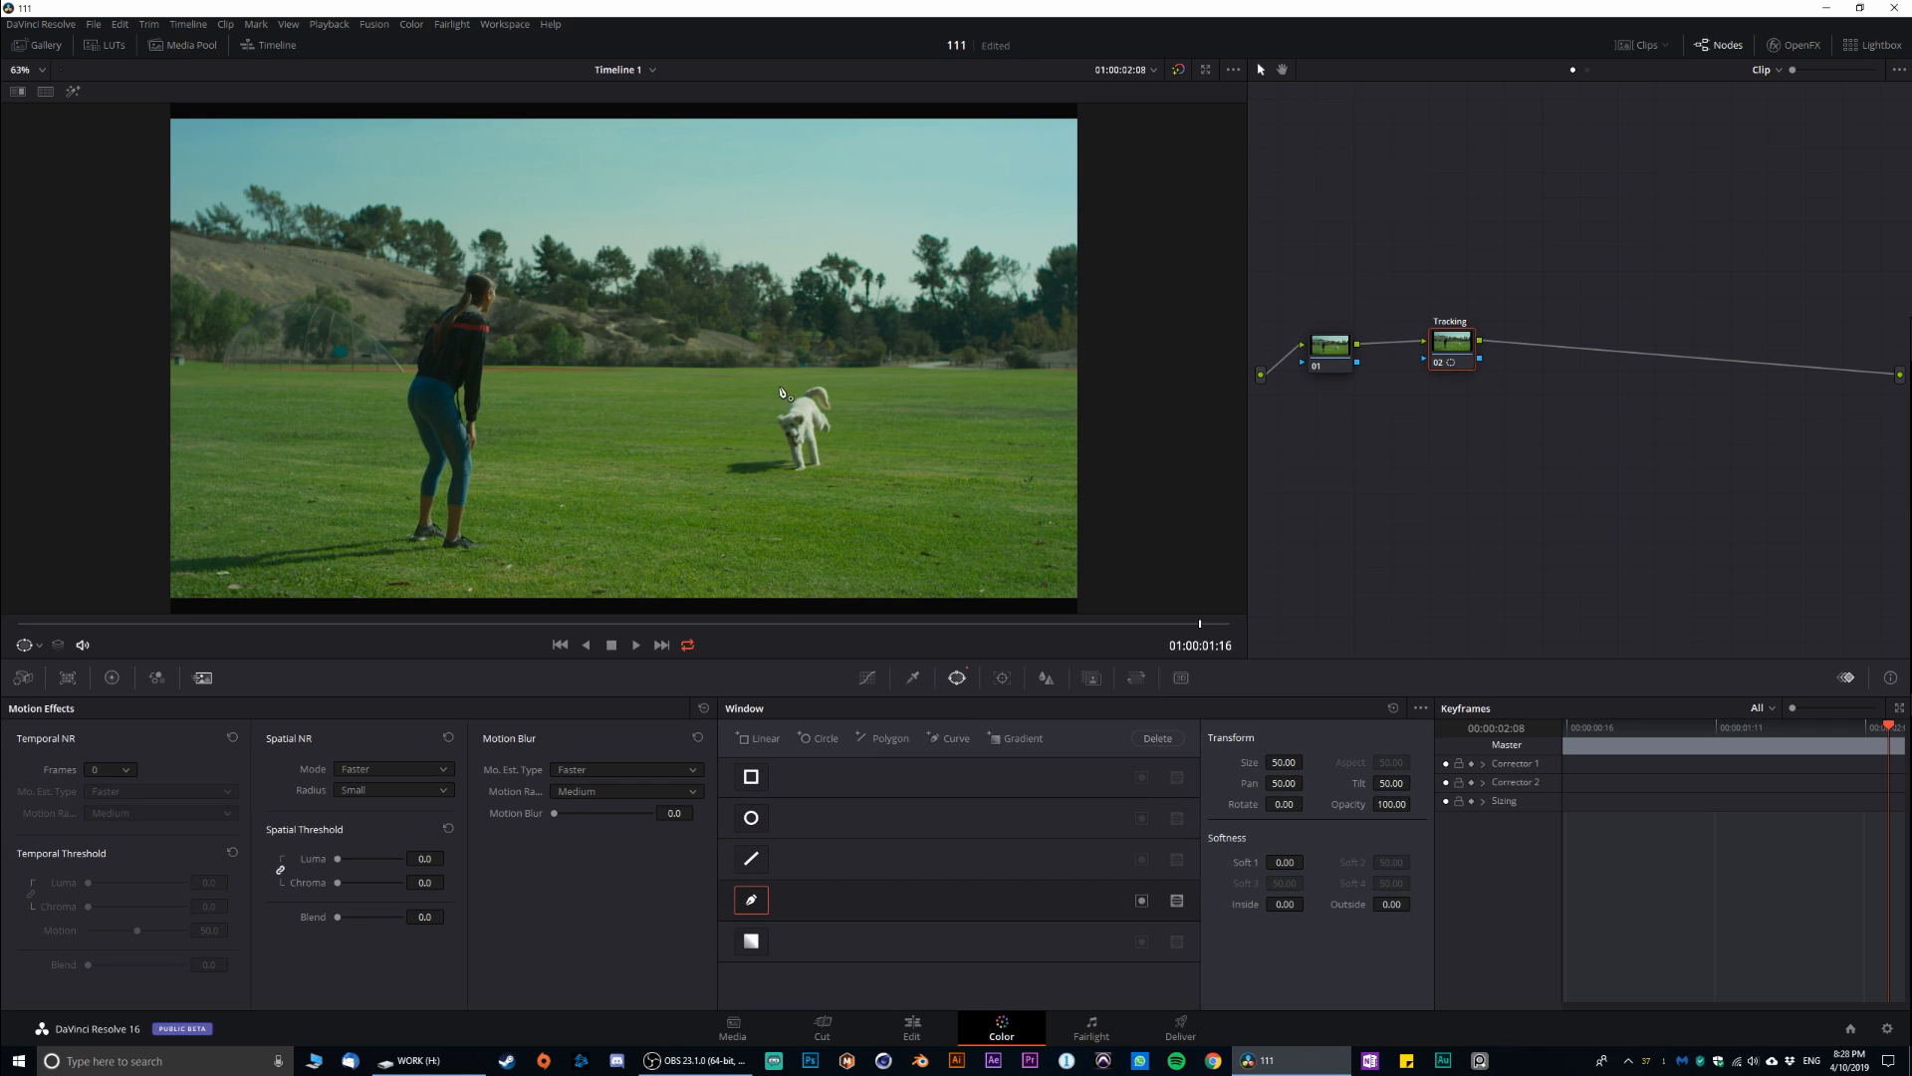
drag(810, 389, 765, 438)
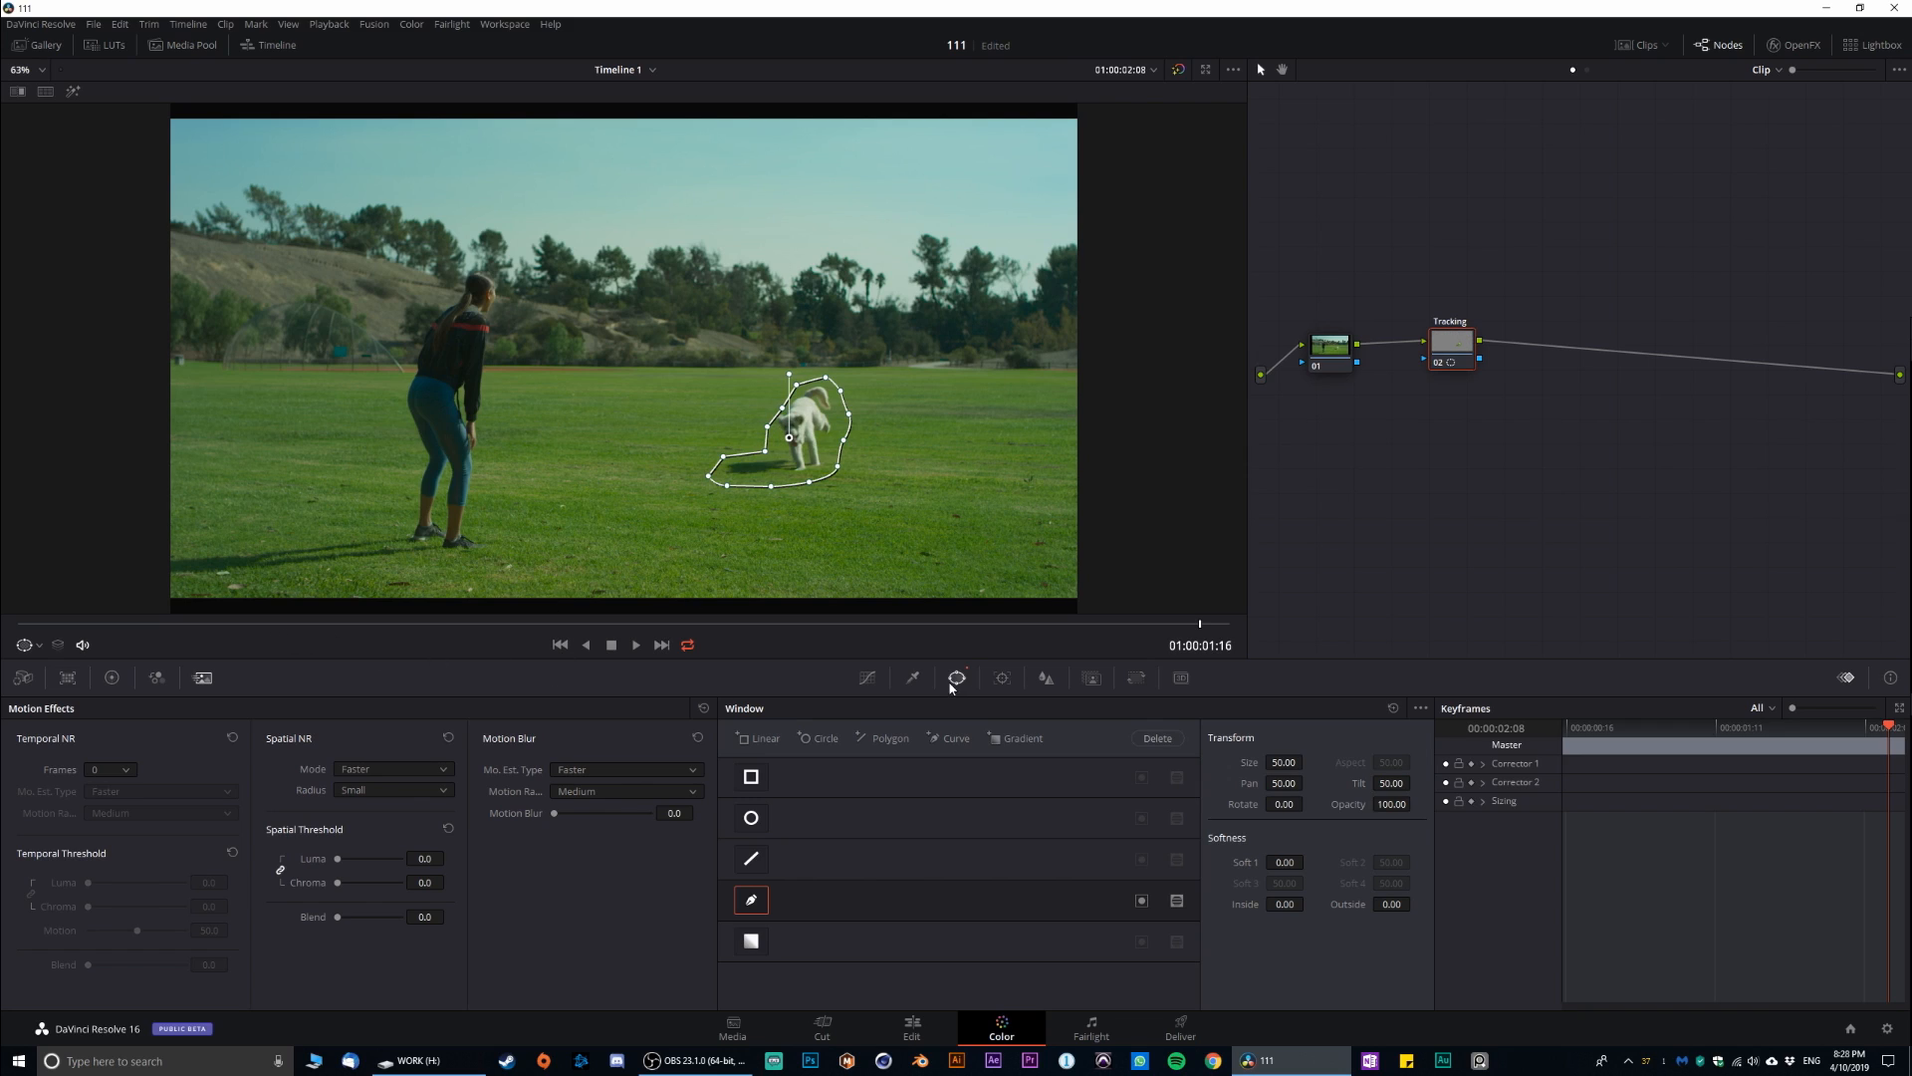
click(1000, 678)
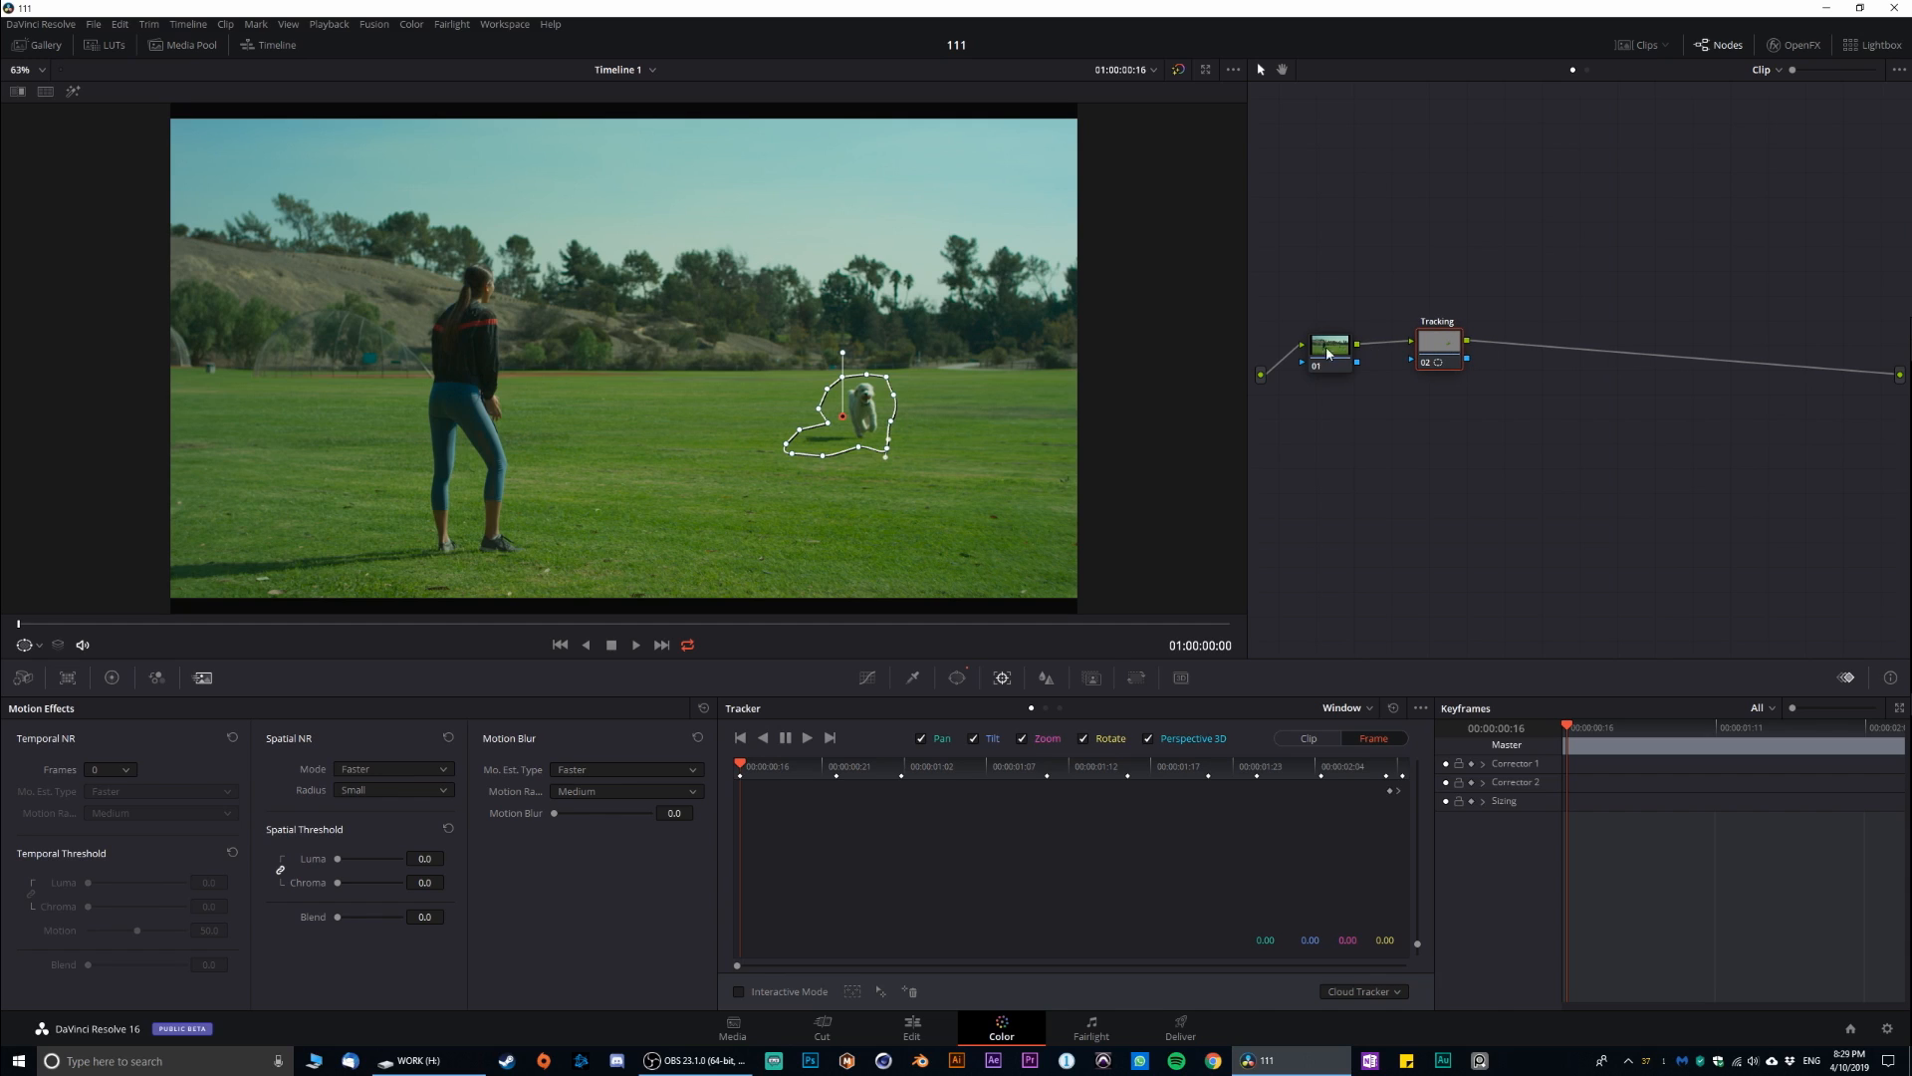
- Label the new third node 'REMOVE' via its Node Label option
right_click(1525, 356)
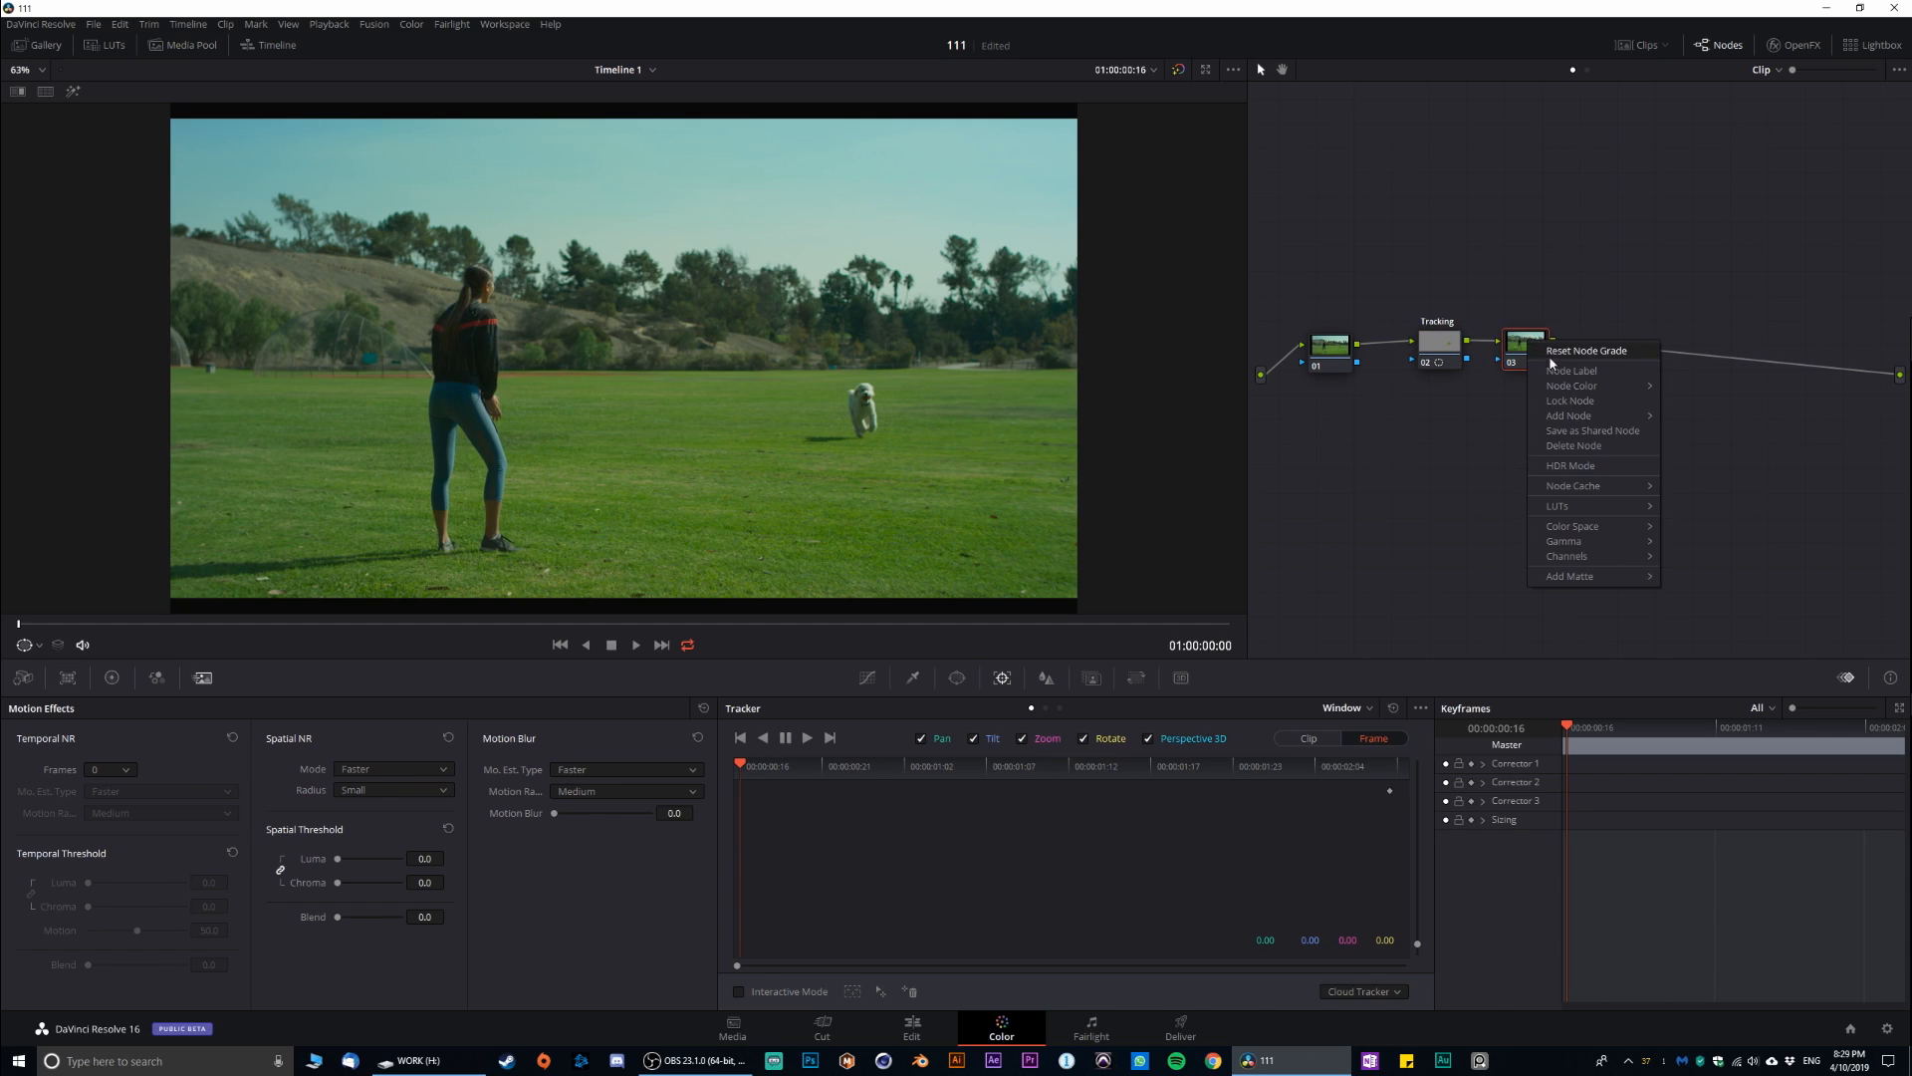
click(1563, 371)
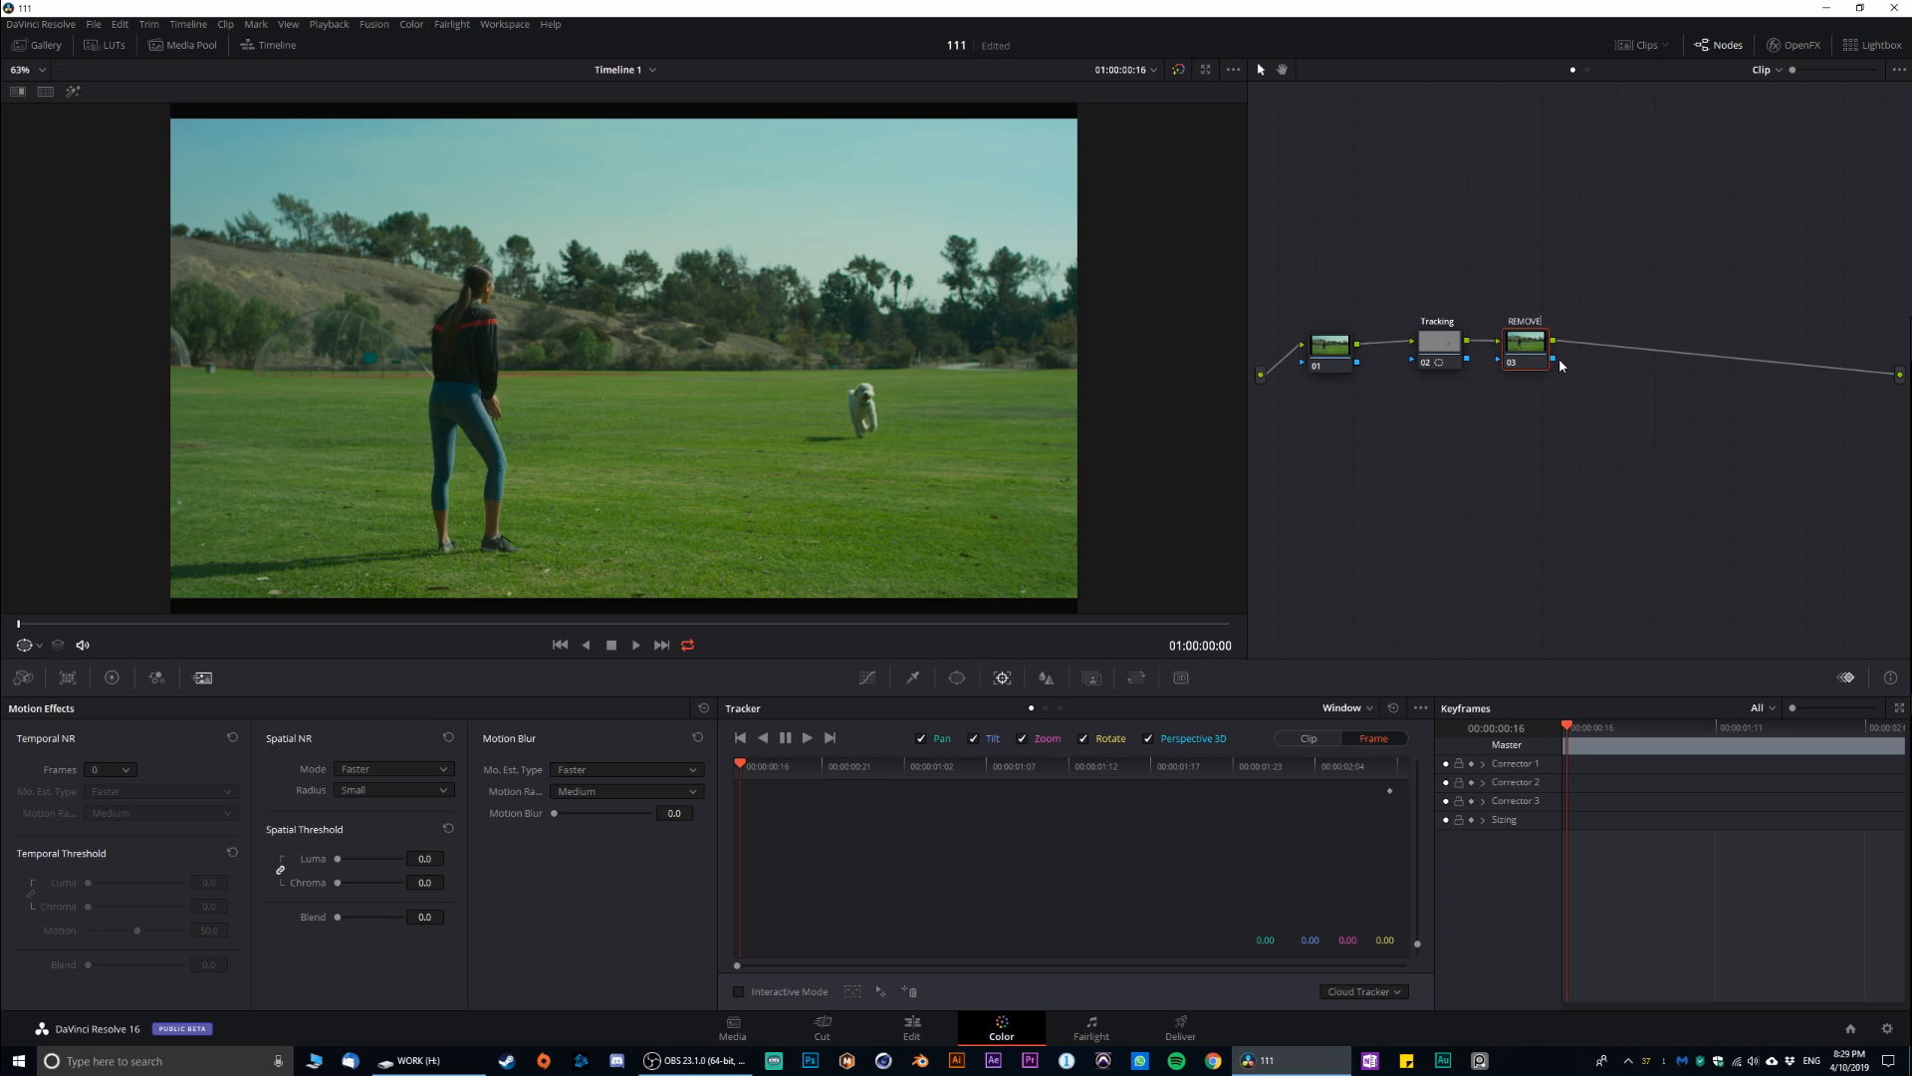
mouse_move(1547, 351)
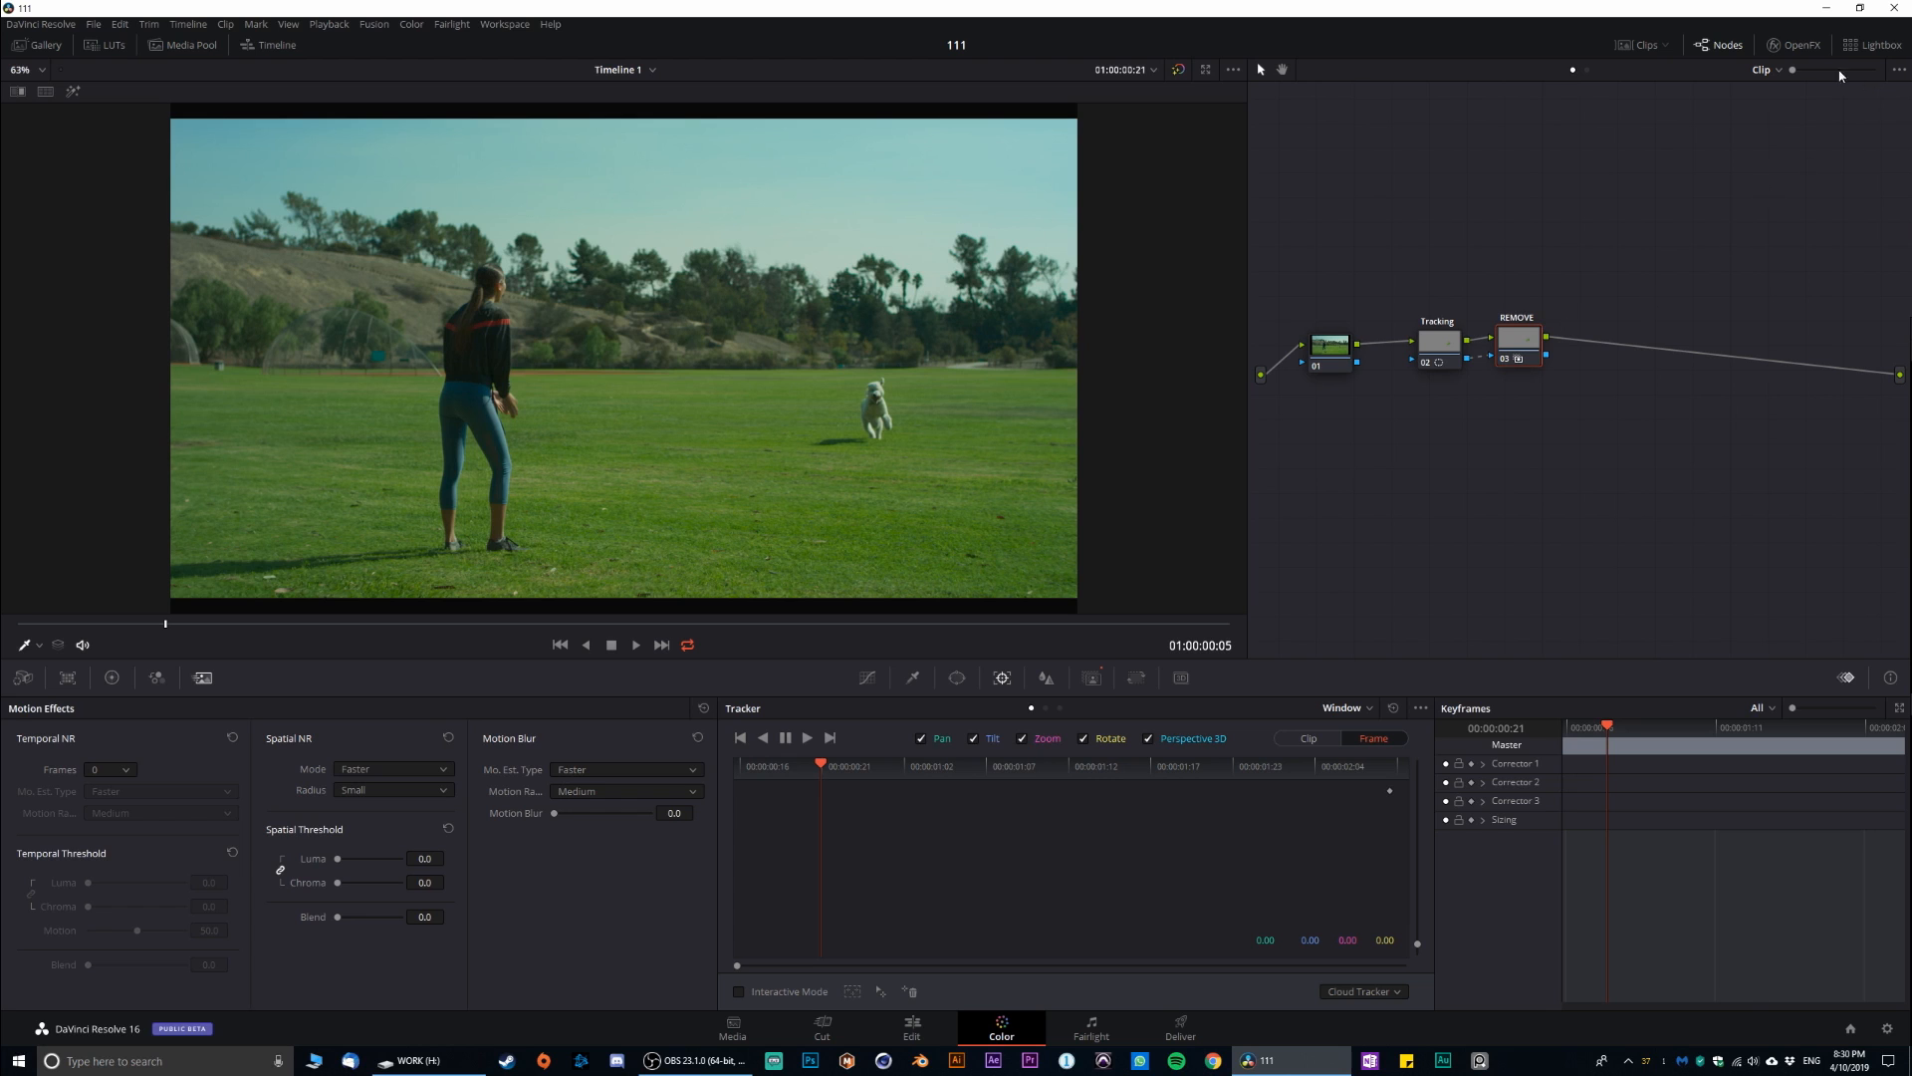
- Locate Object Removal under ResolveFX Revival in the OpenFX library for the REMOVE node
click(1801, 43)
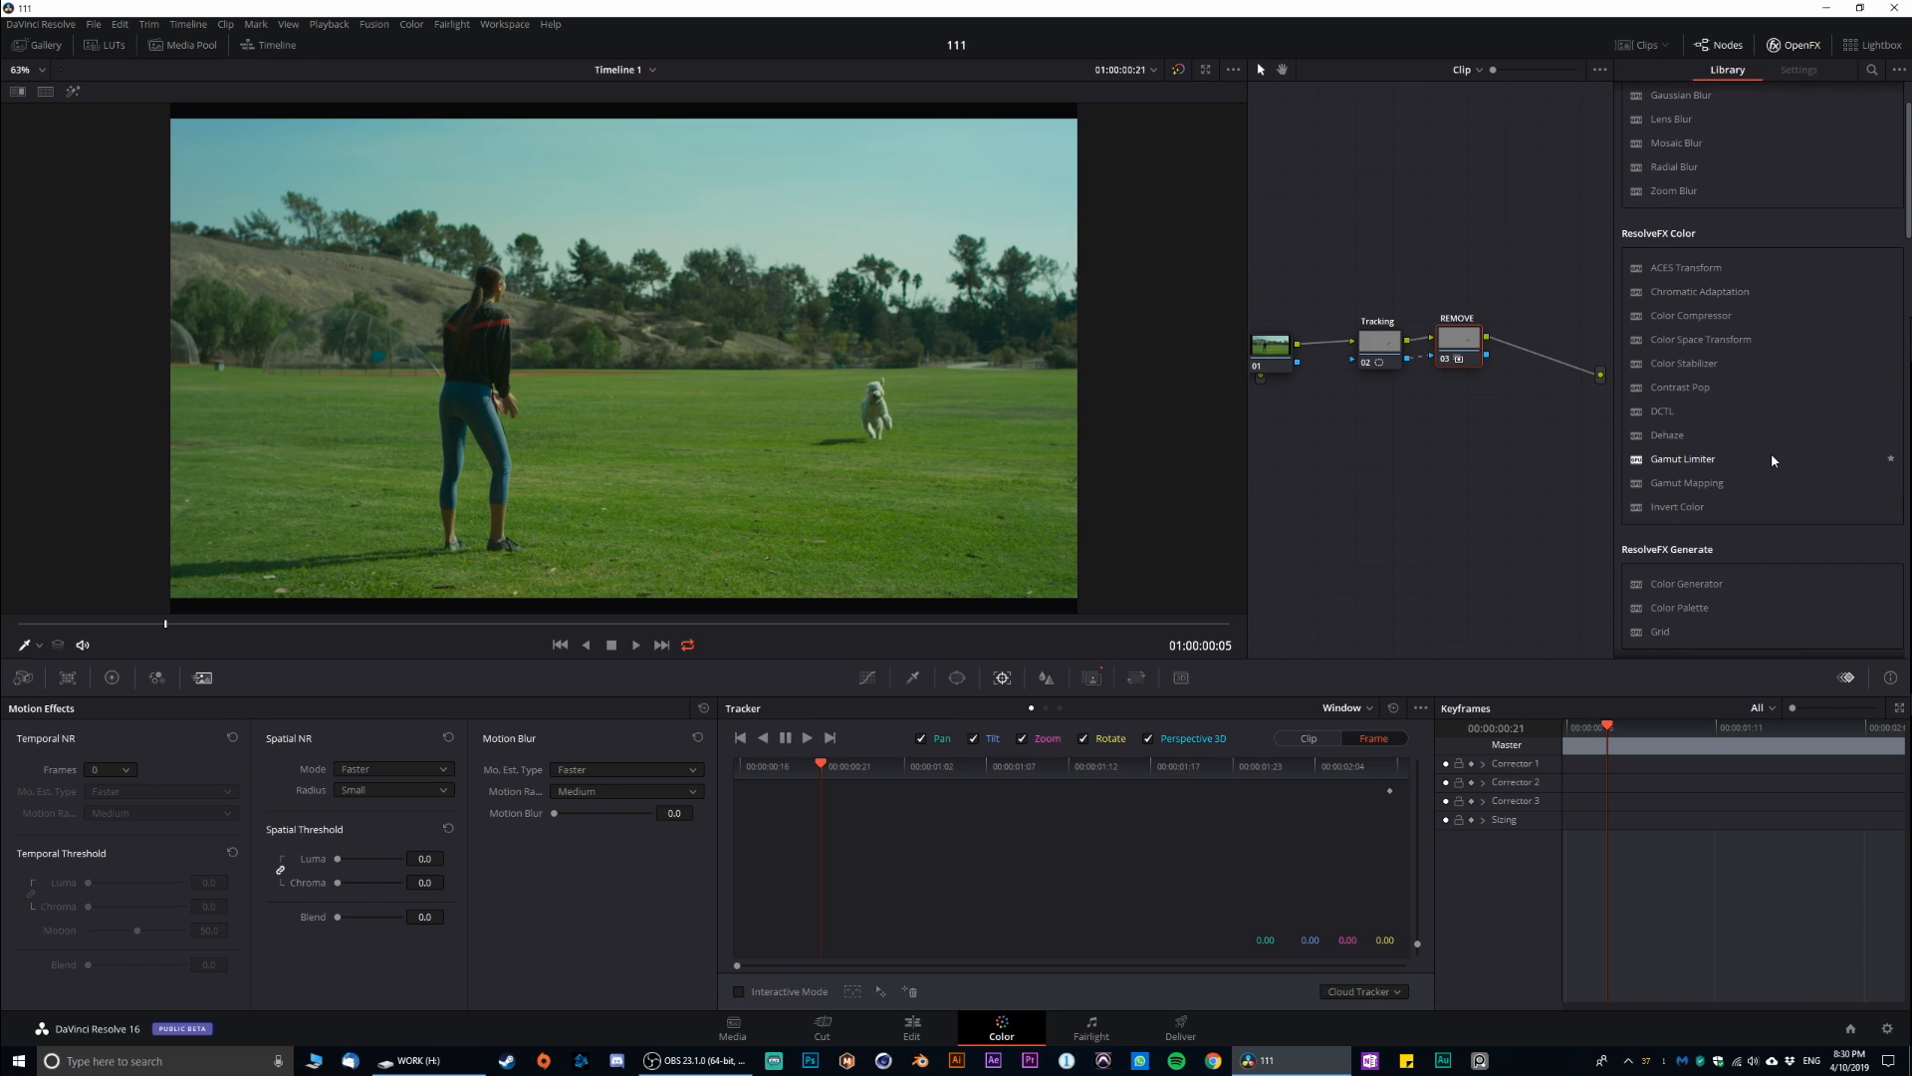
scroll(down, 3)
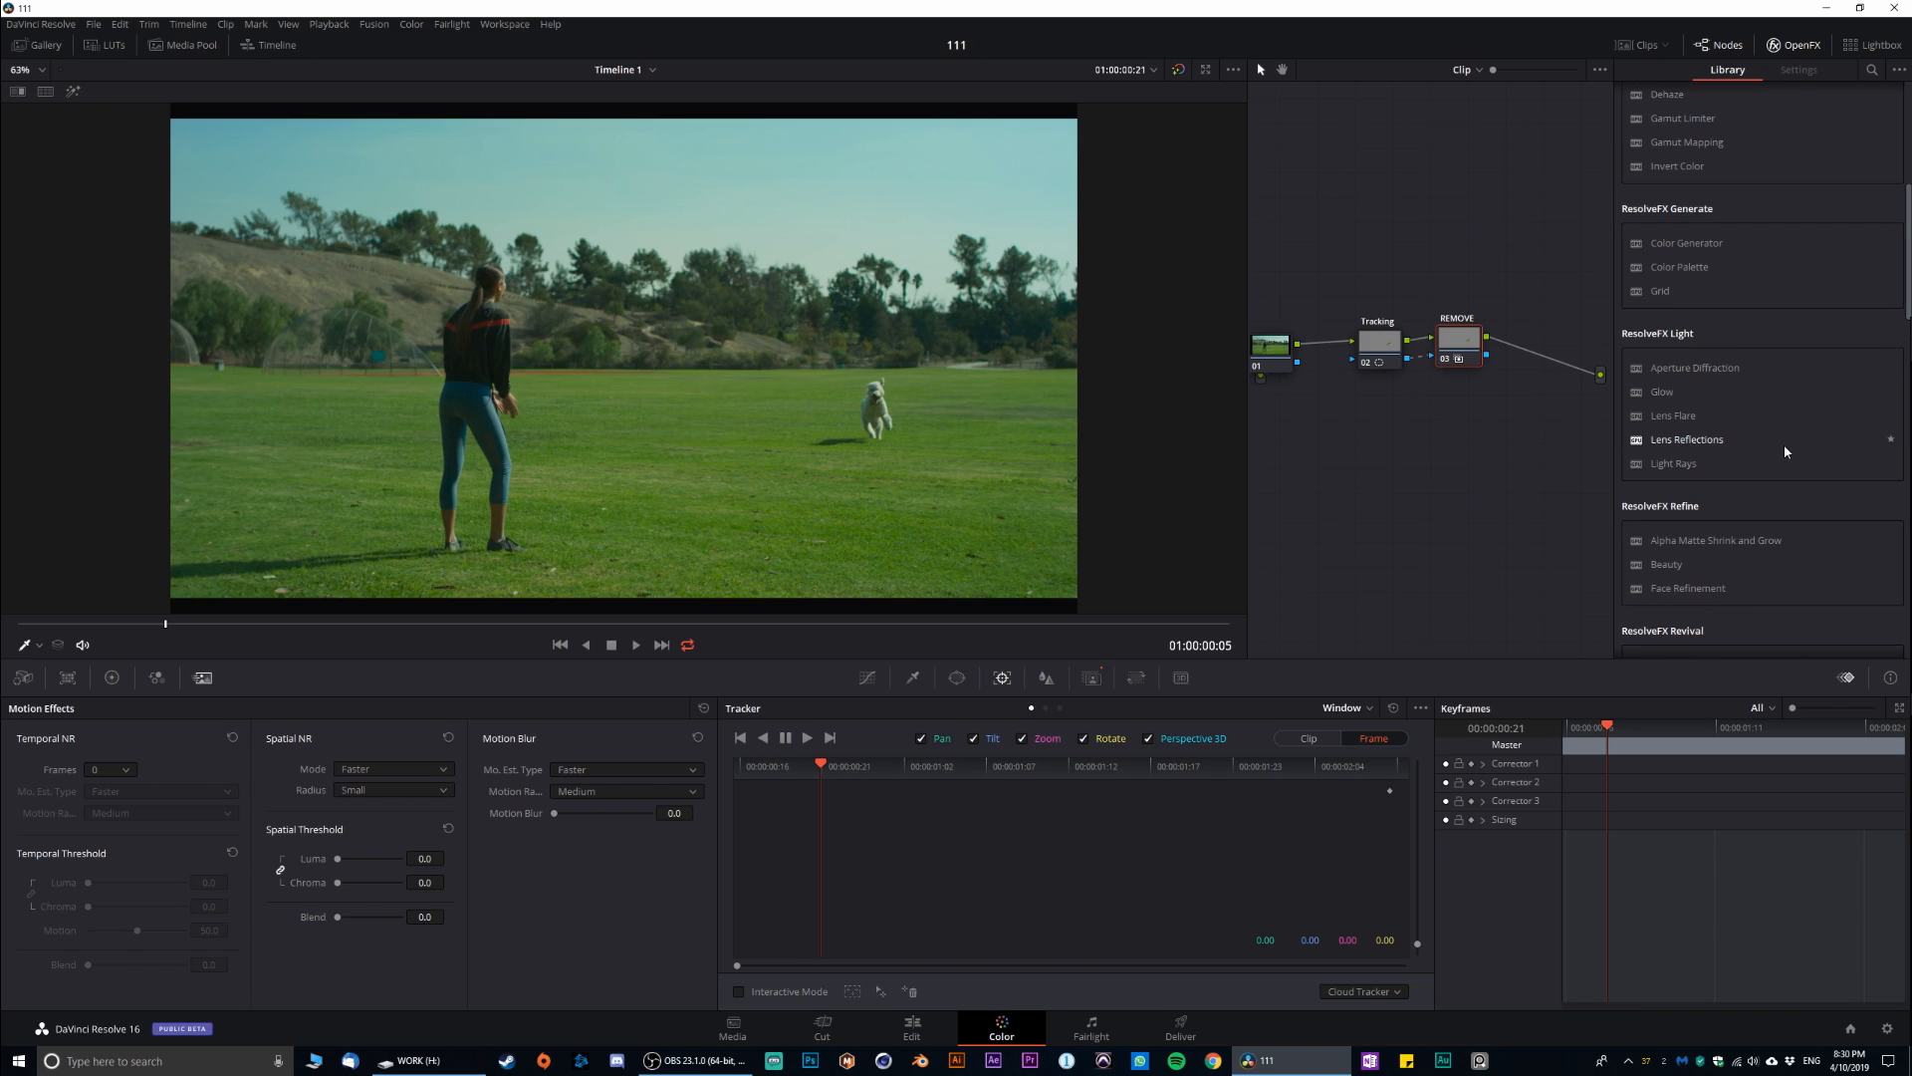
scroll(down, 3)
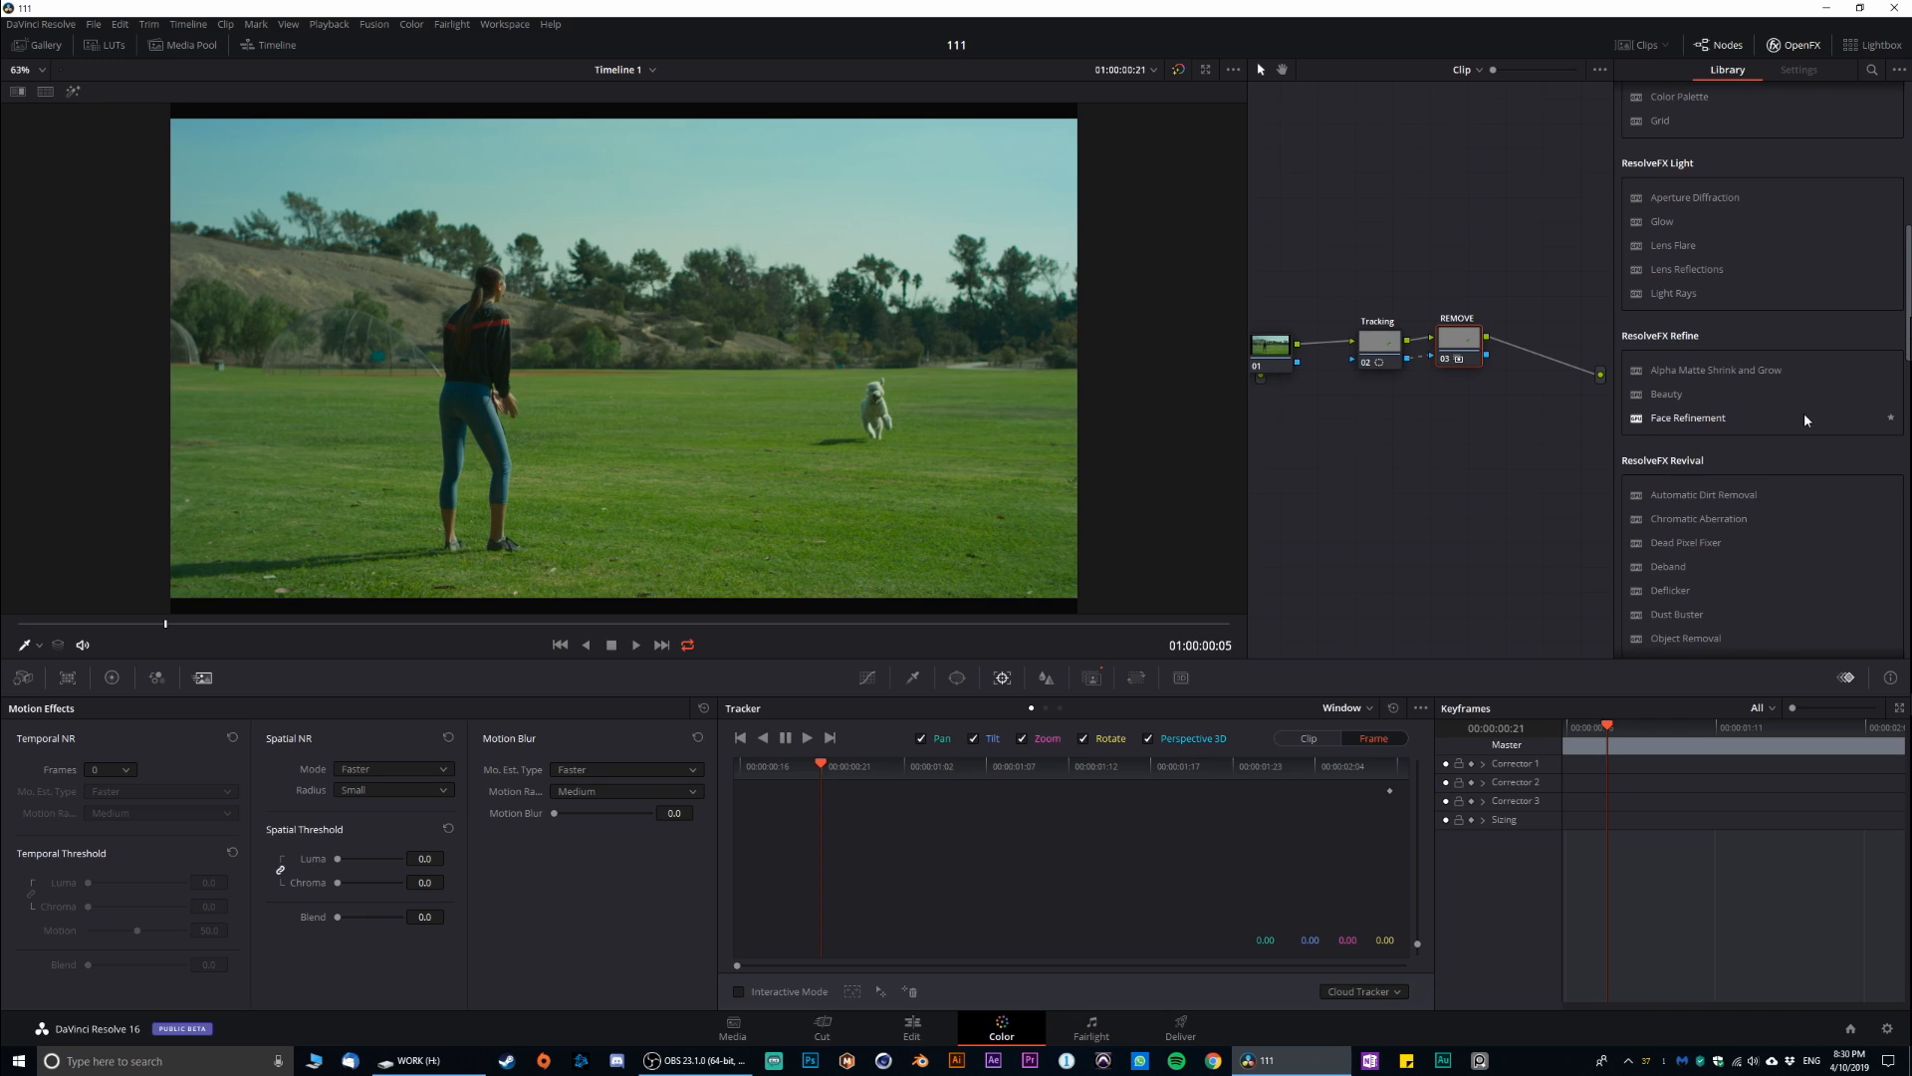
scroll(down, 3)
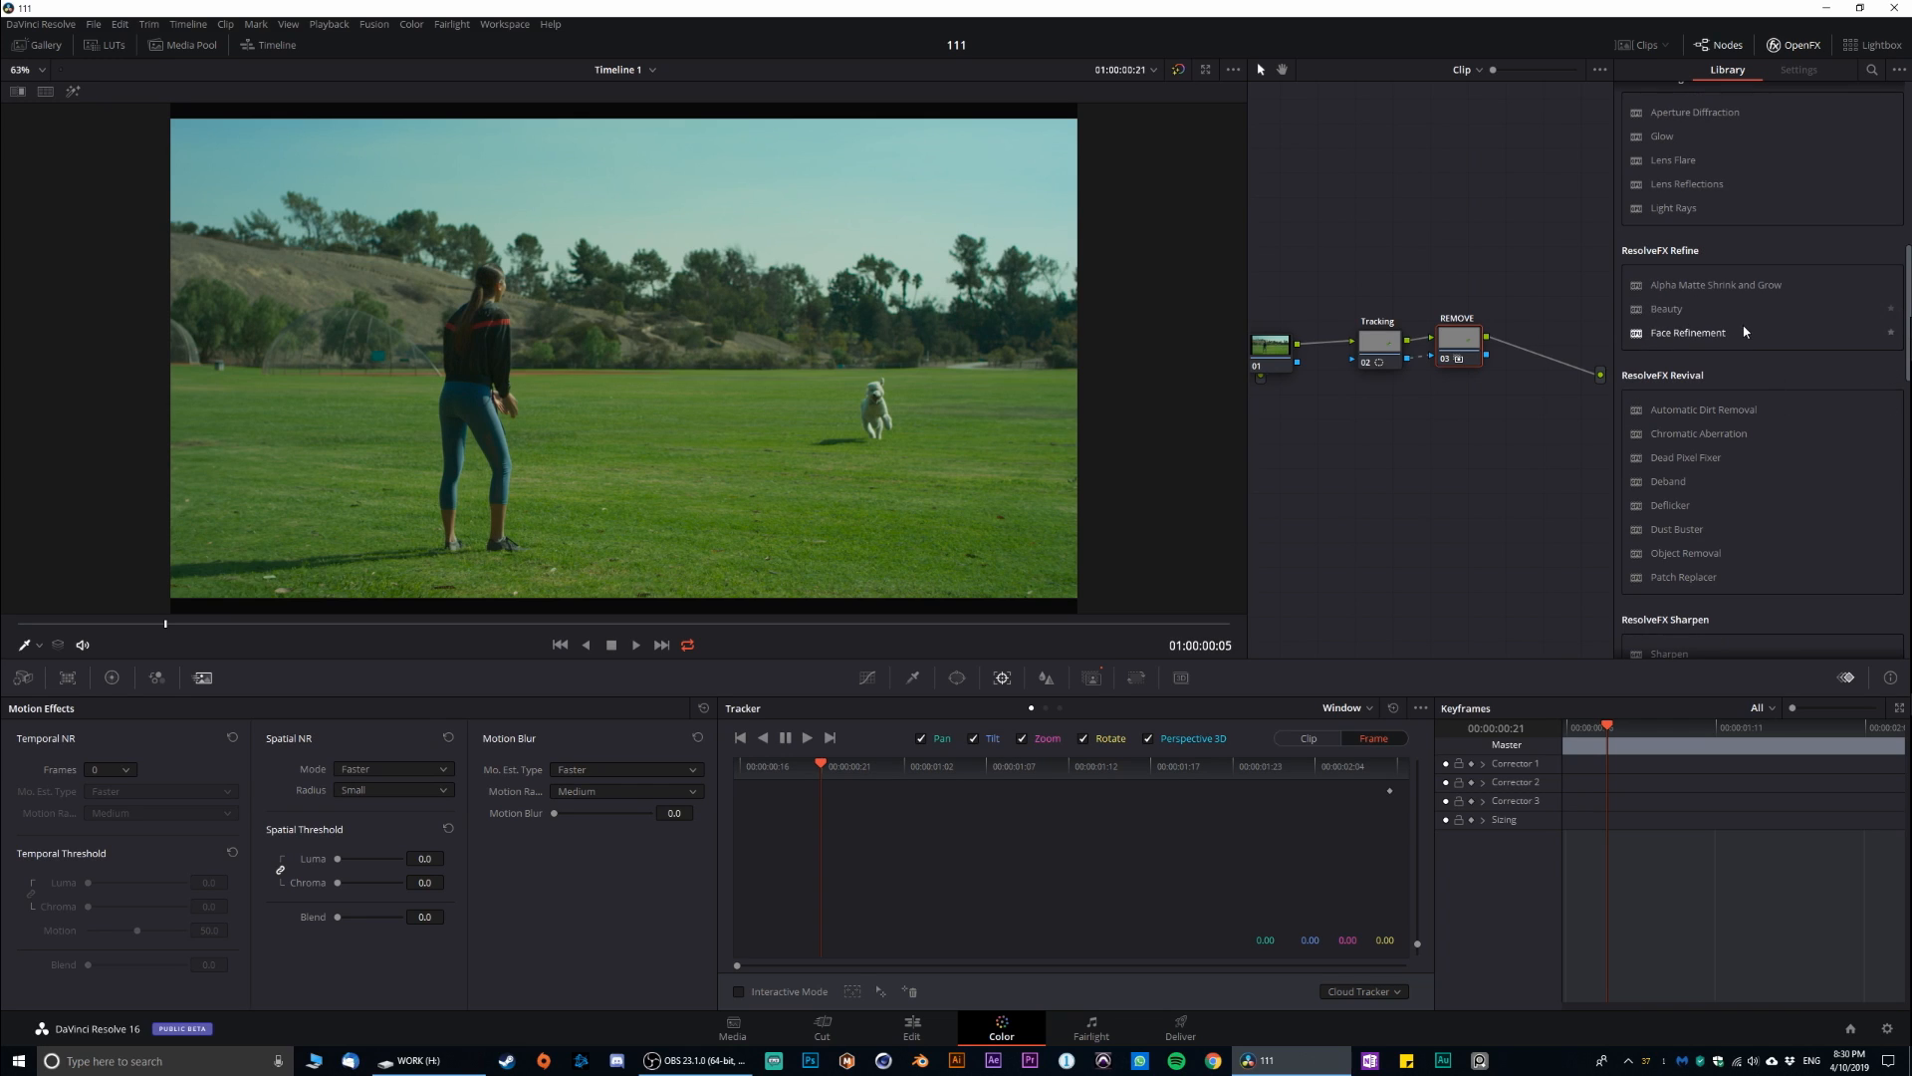
scroll(down, 3)
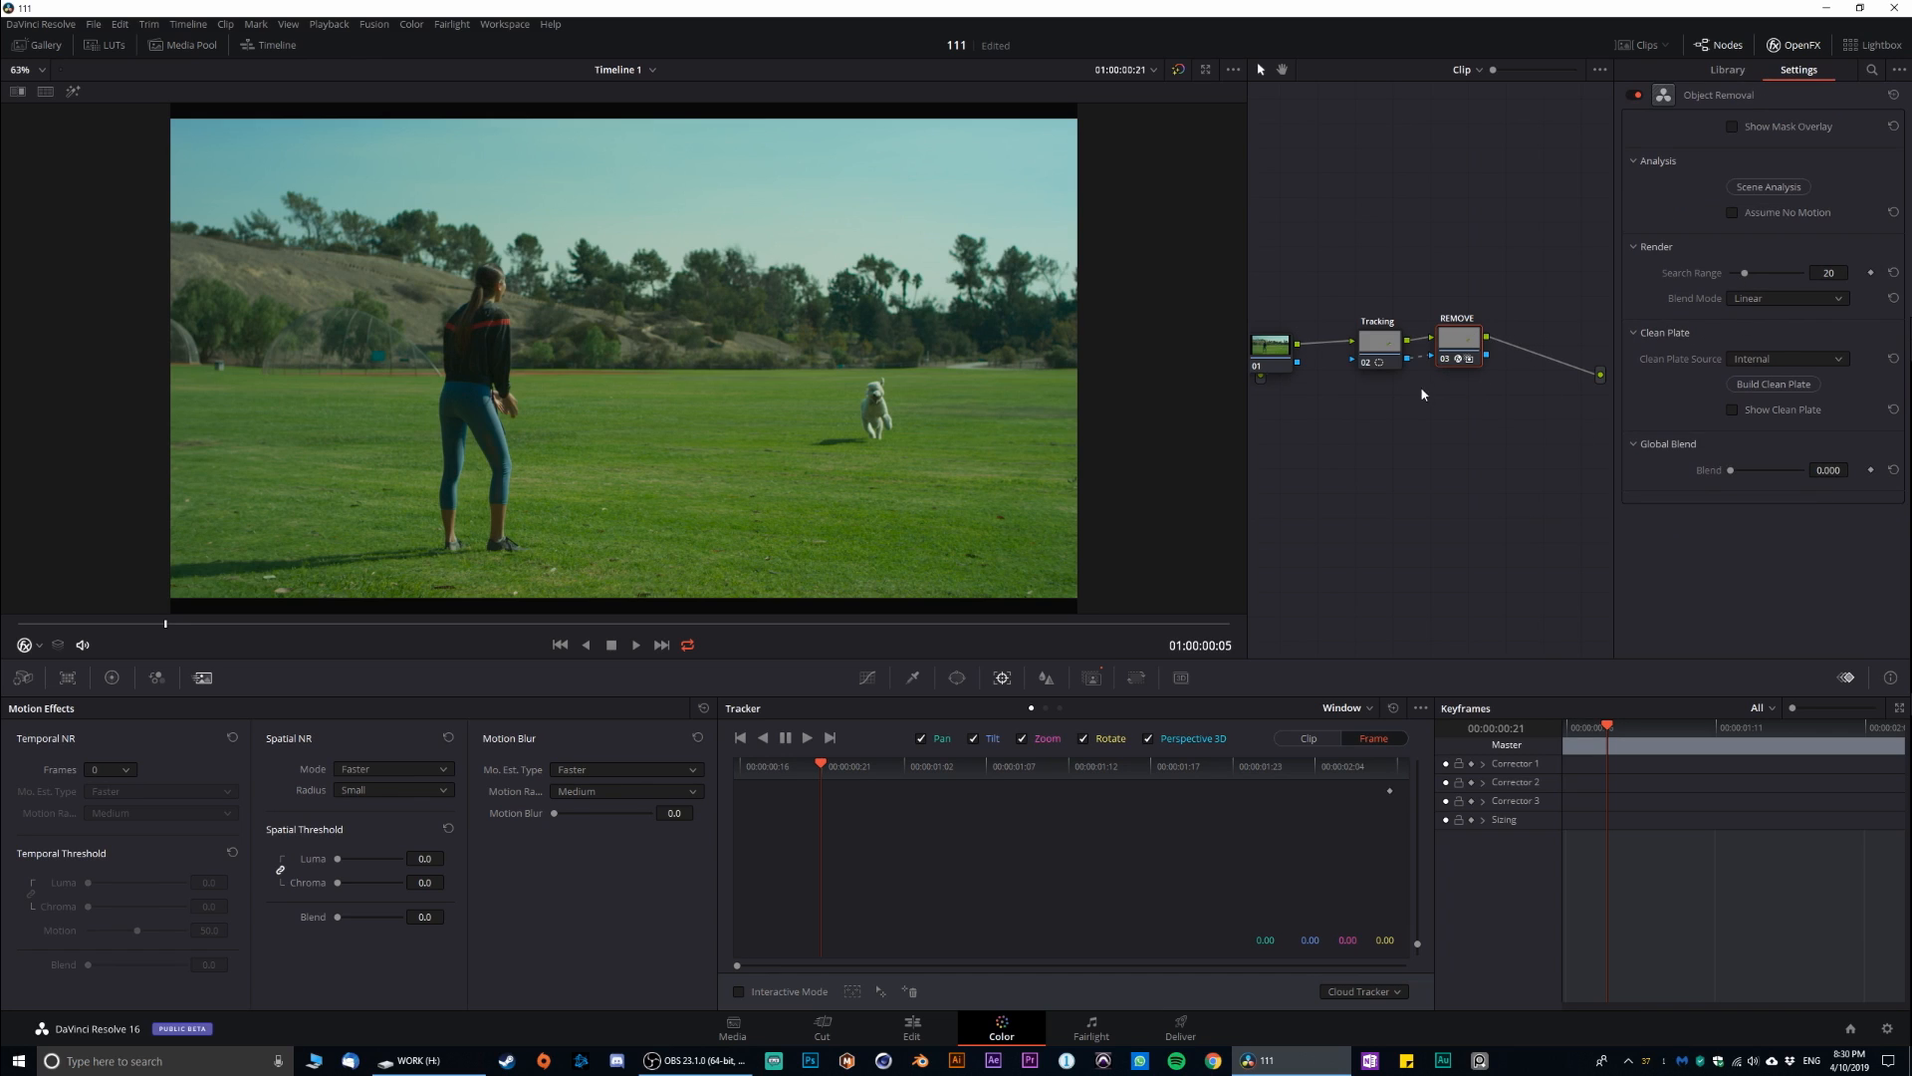
- Show the matte overlay, run Scene Analysis and Build Clean Plate to erase the dog
click(1733, 128)
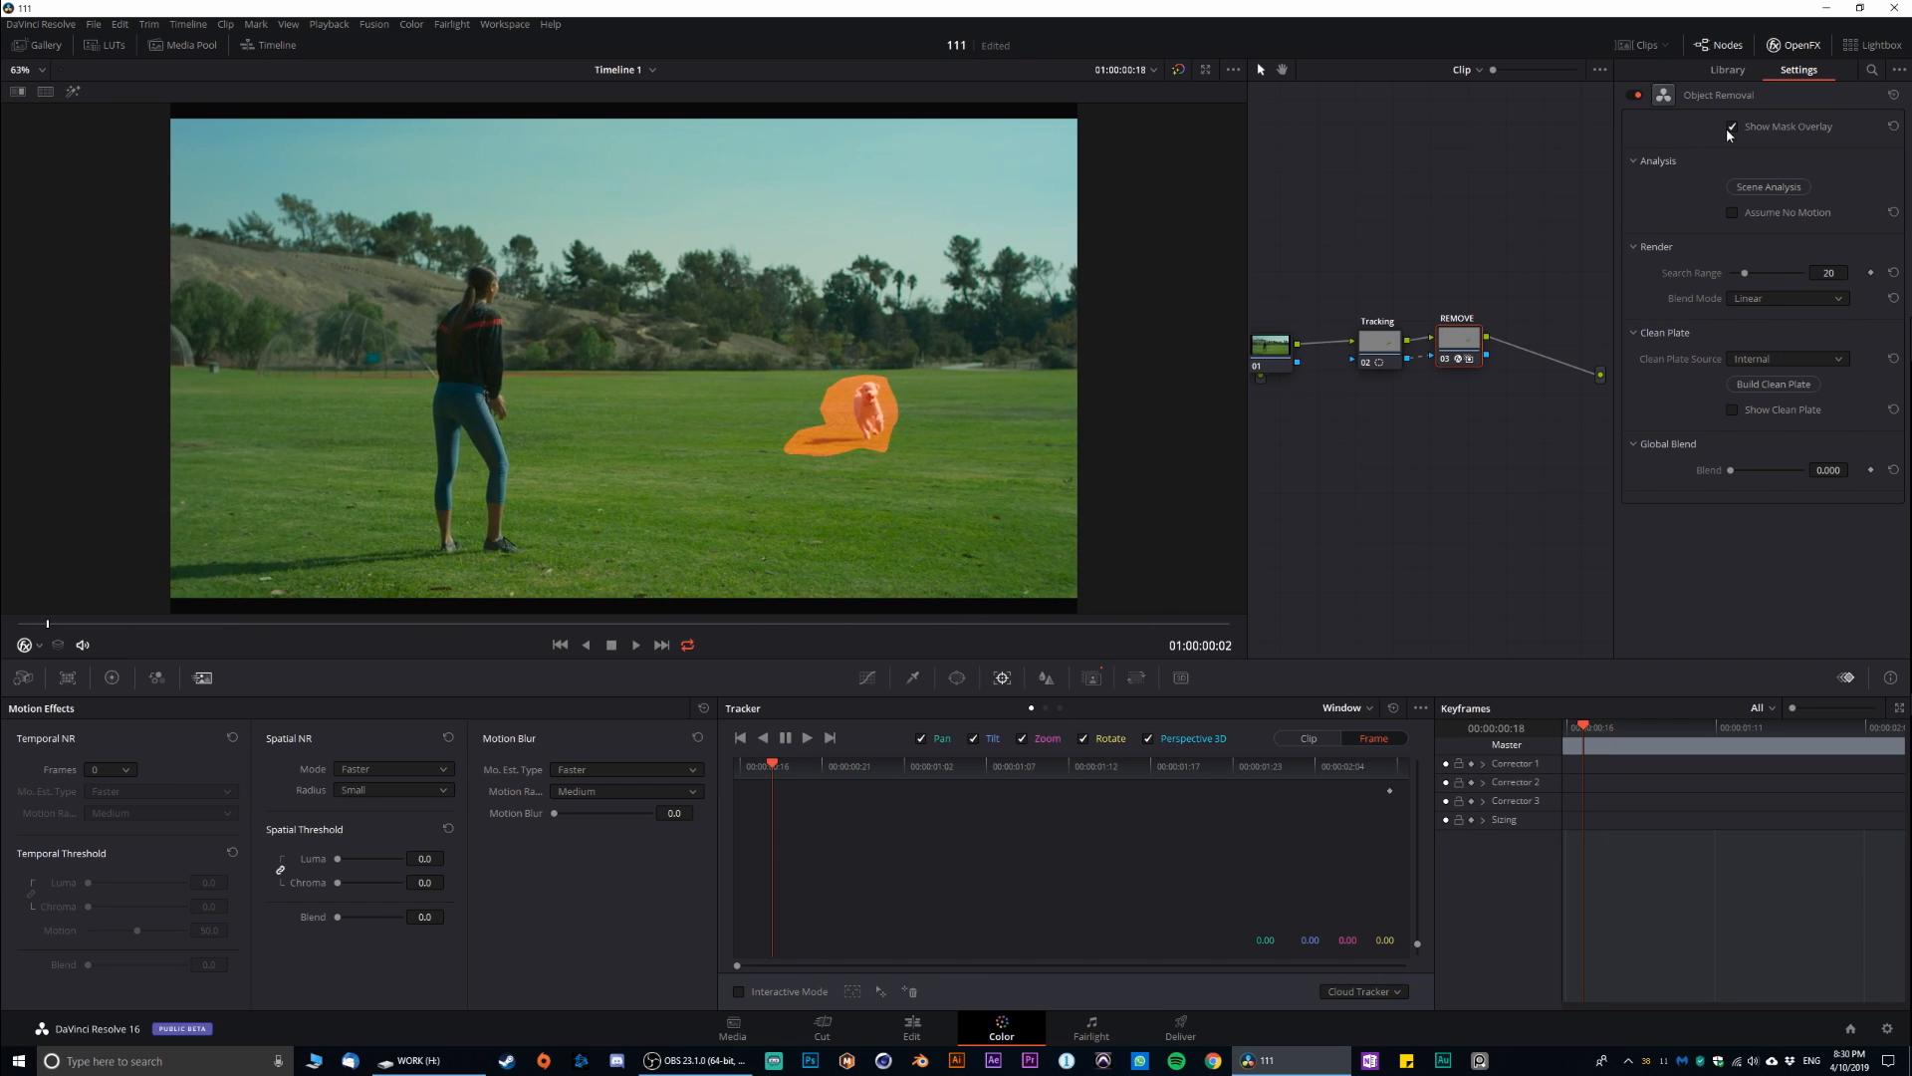
click(1769, 187)
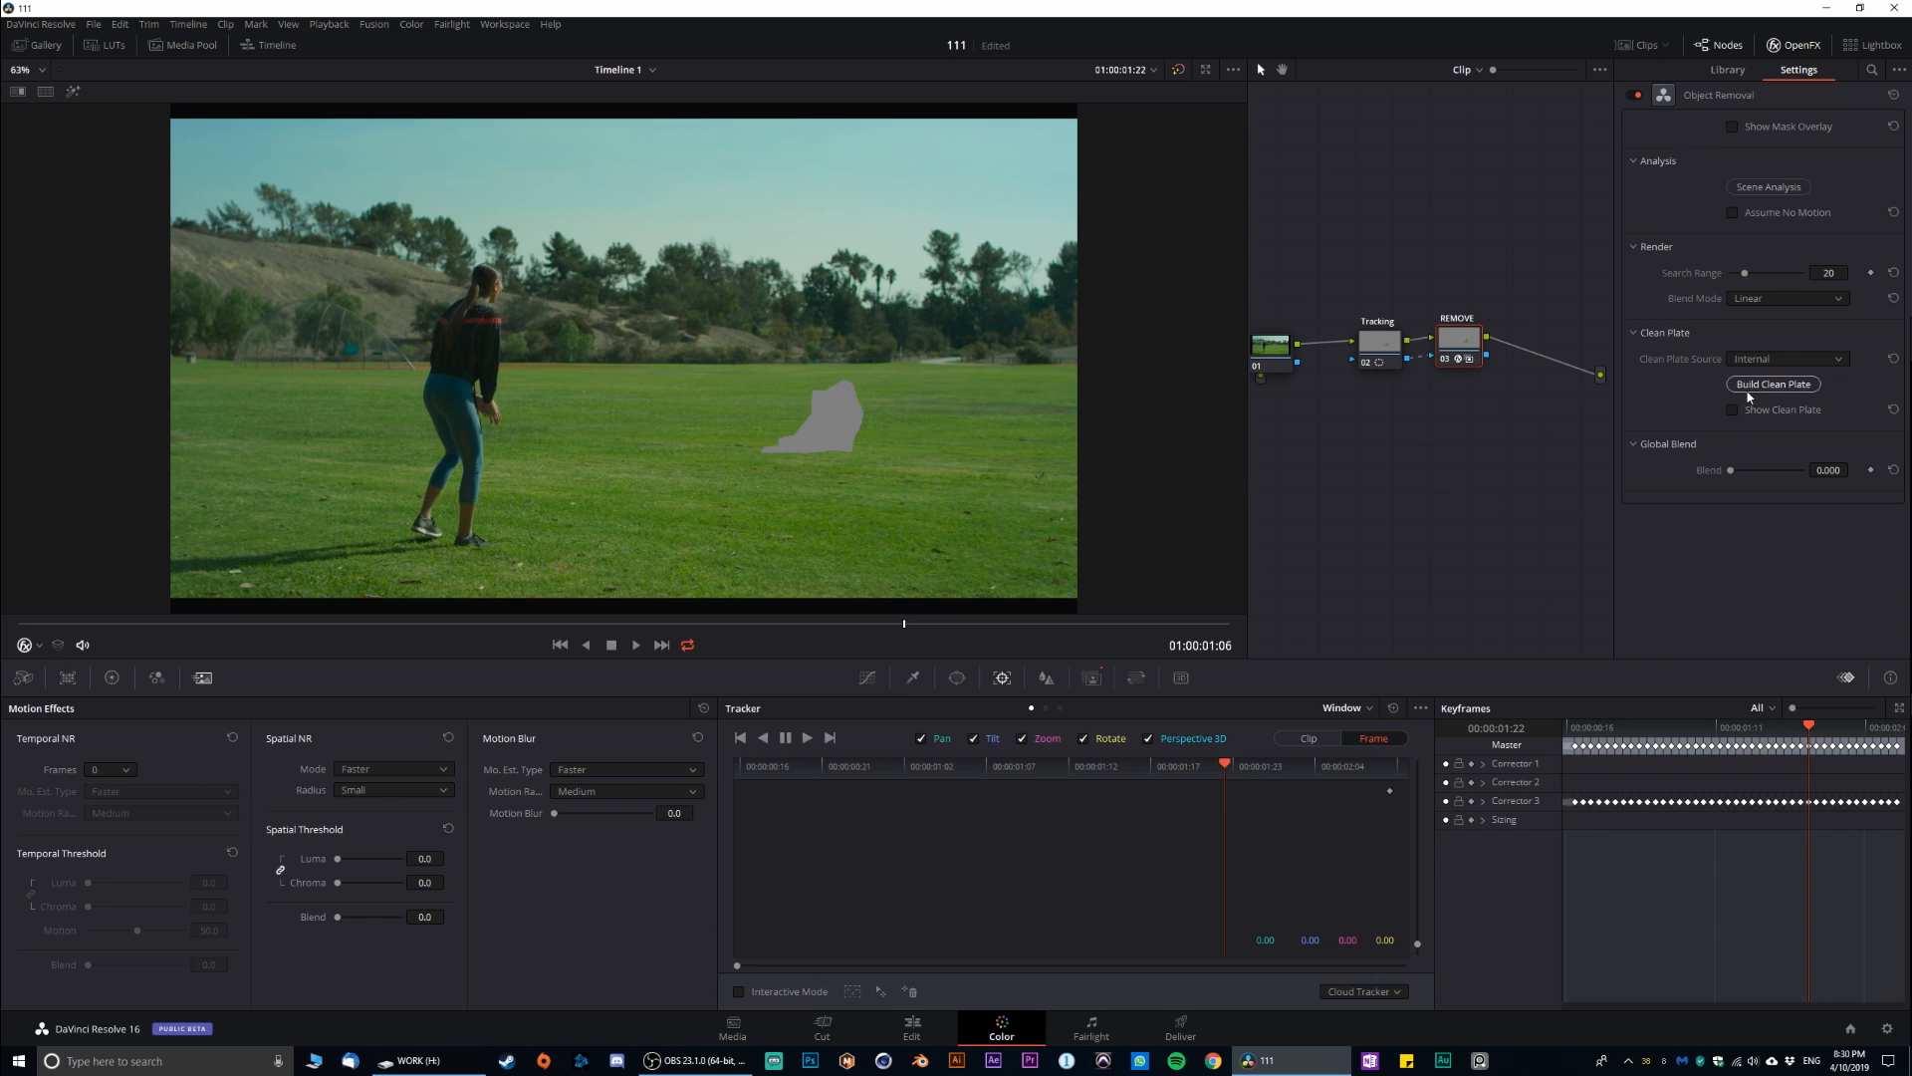
mouse_move(1781, 386)
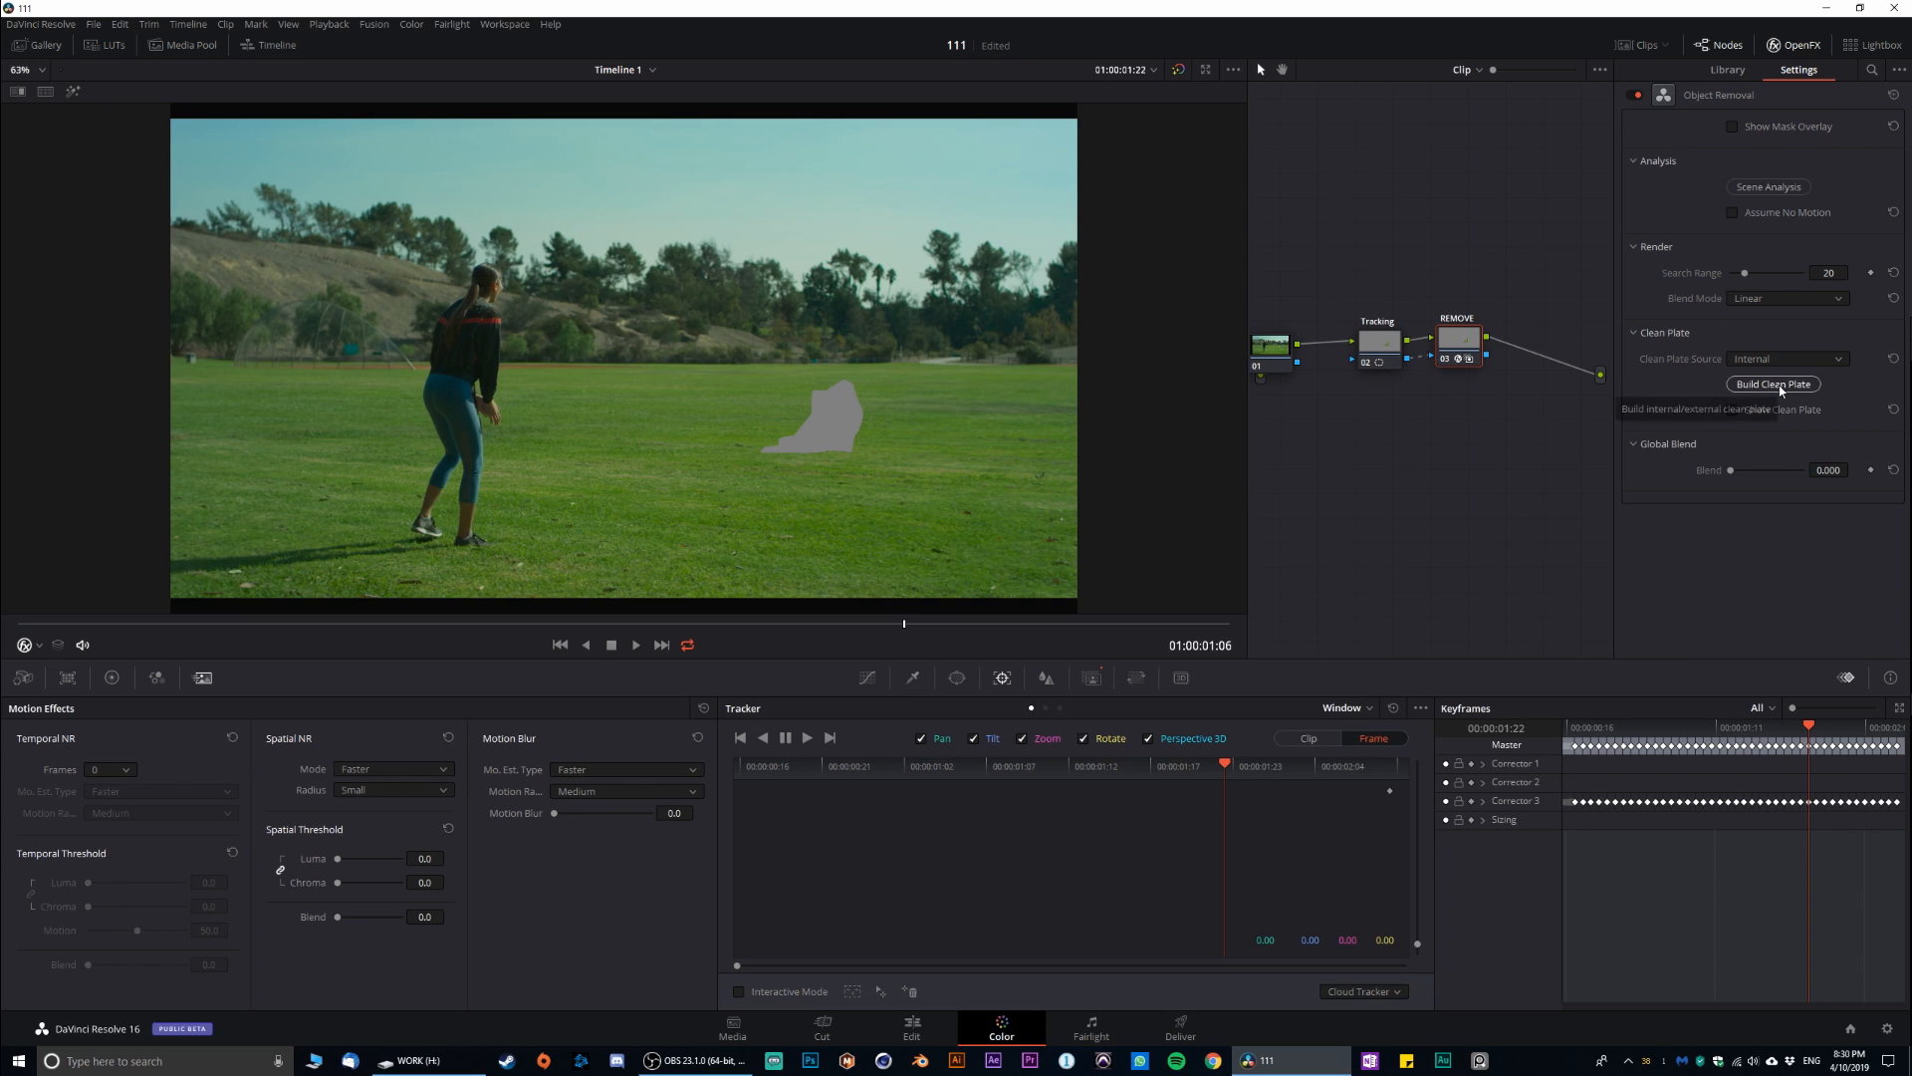
click(1773, 384)
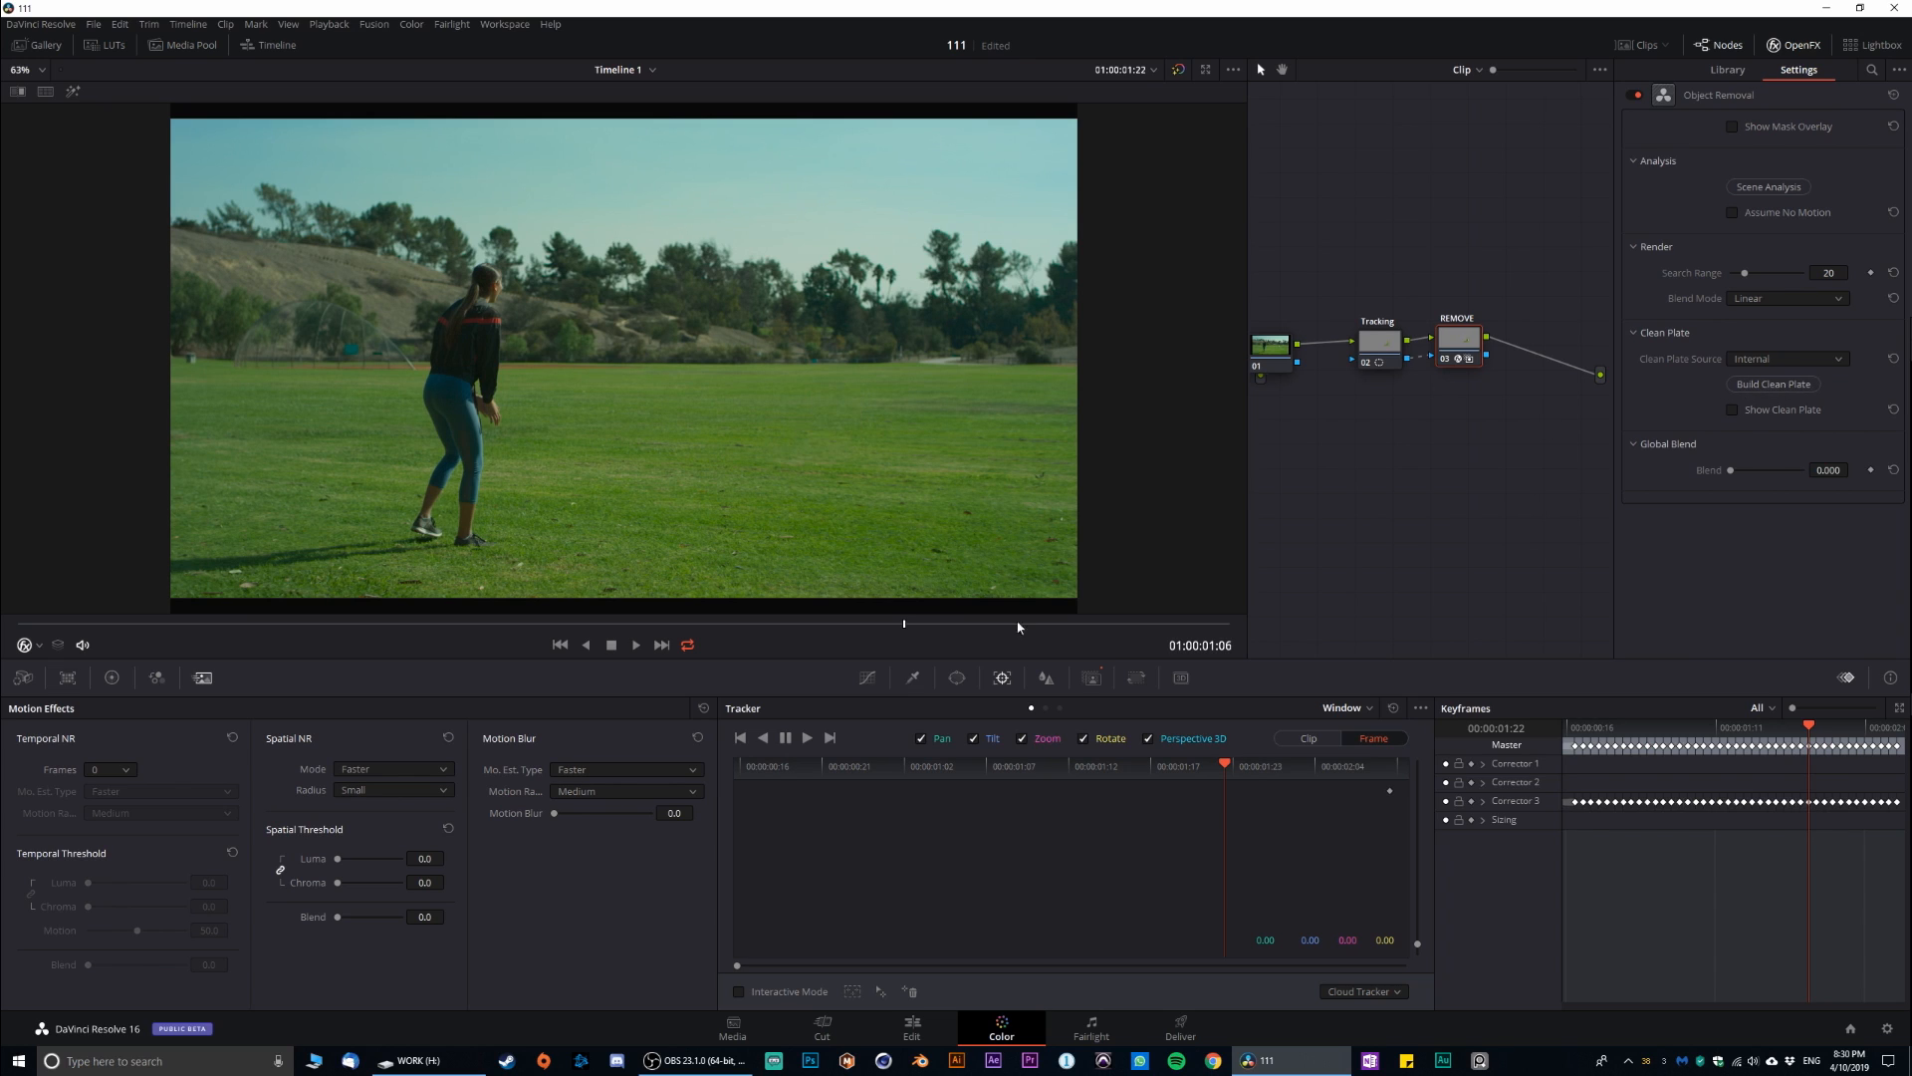